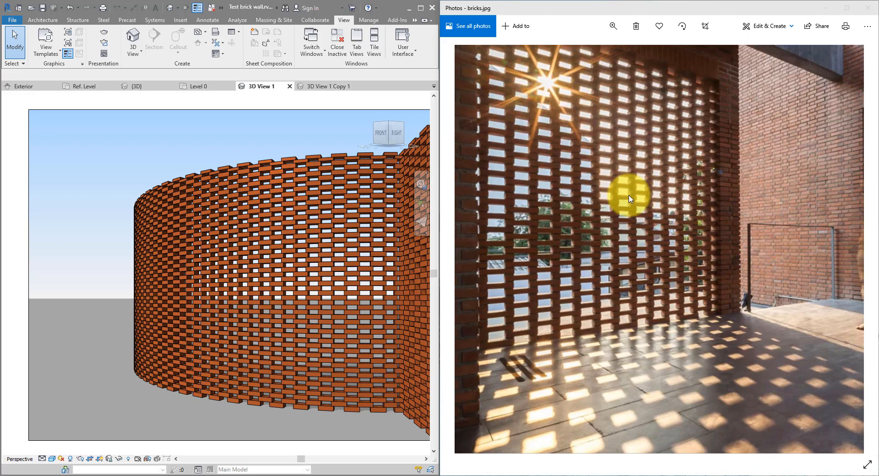
mouse_move(288, 131)
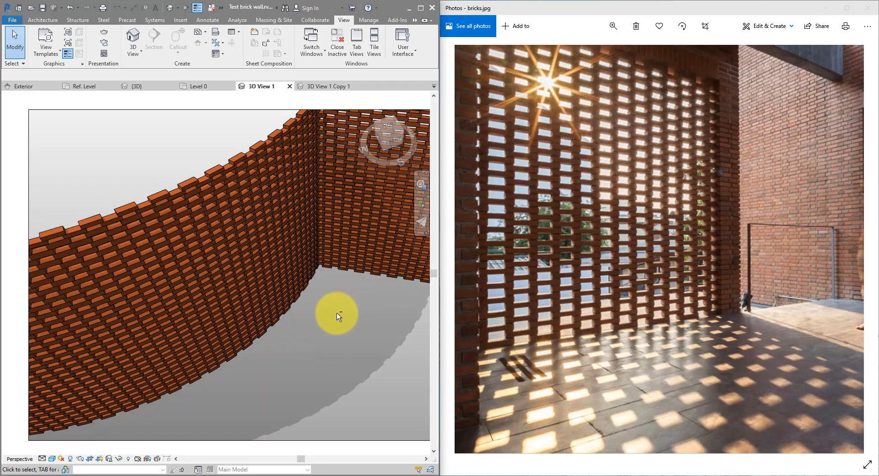
- Orbit the 3D view to look along the curved perforated brick wall
drag(336, 314, 230, 190)
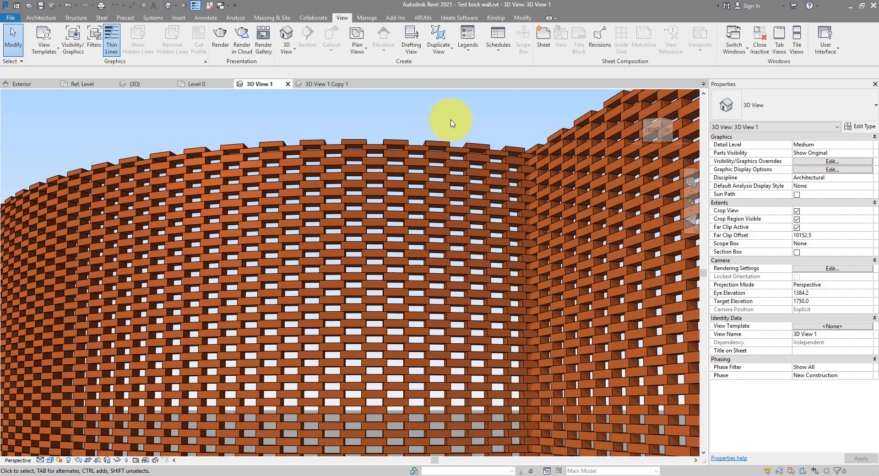
mouse_move(457, 116)
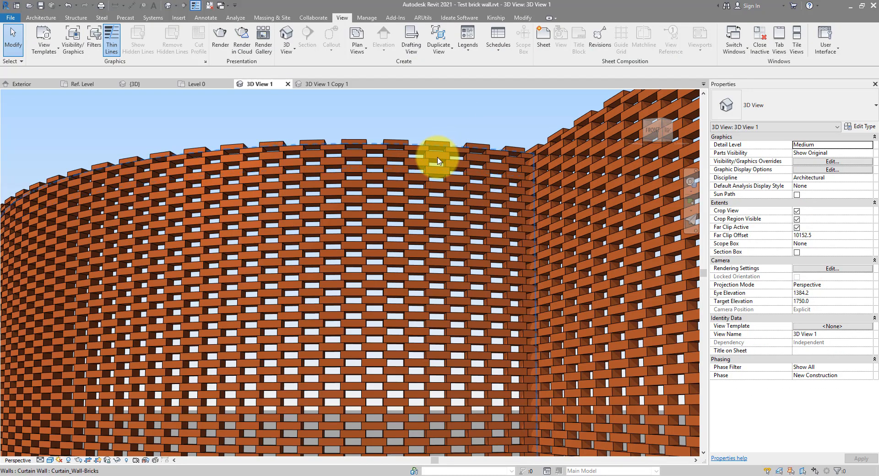
- Change the brick panel type's Overhang from 20 to 7 and apply it to all panels
click(441, 157)
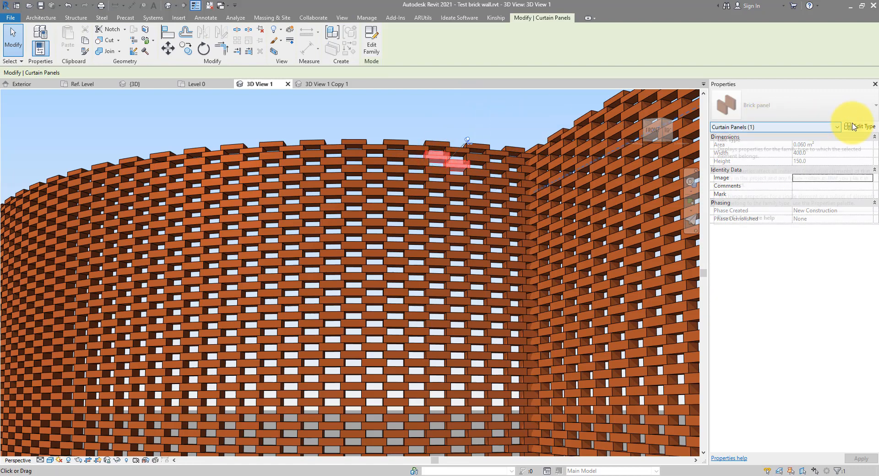
click(862, 126)
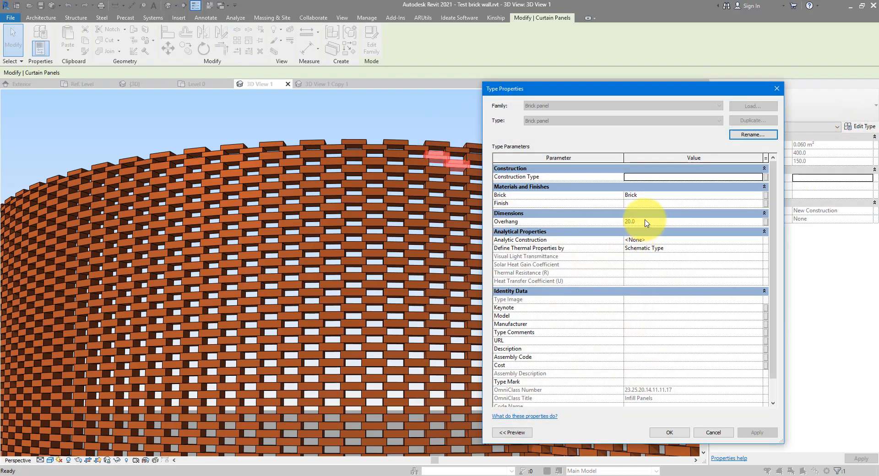
click(630, 221)
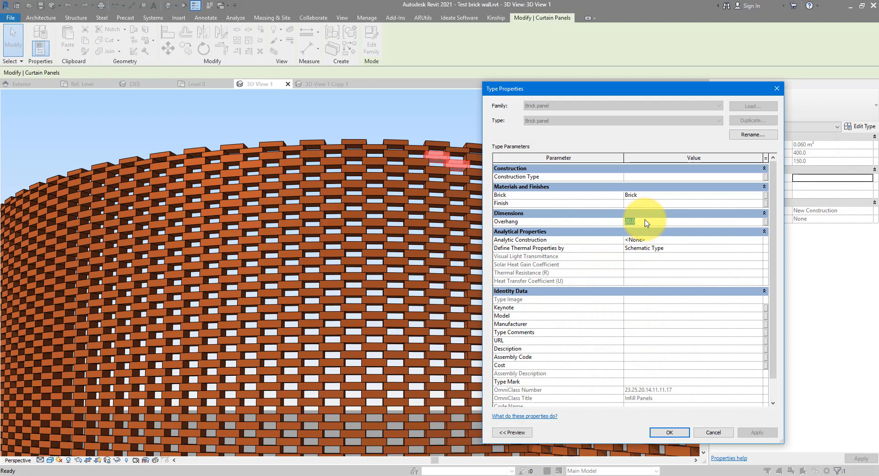
text(7)
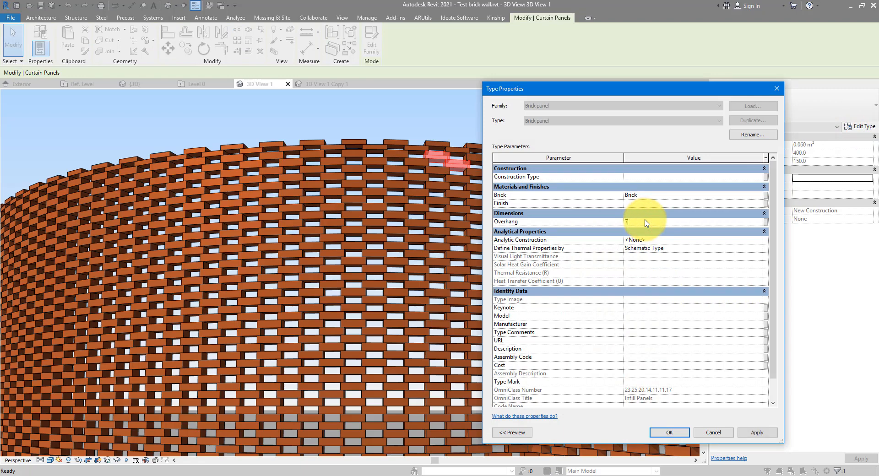
click(668, 432)
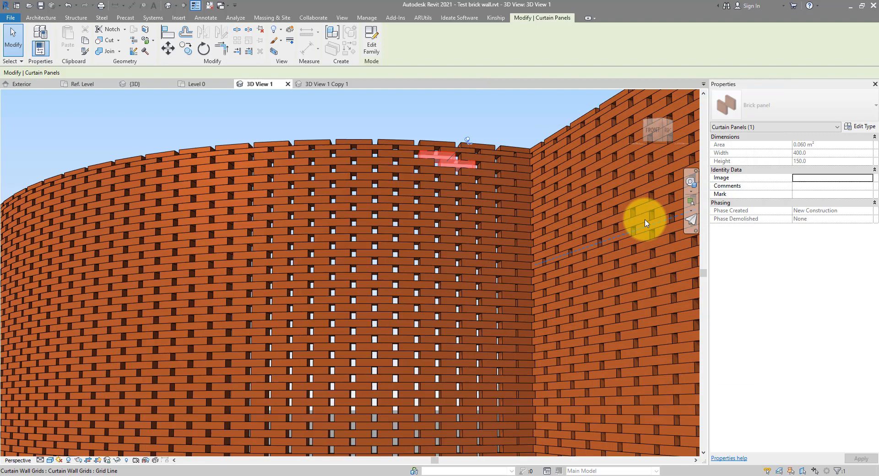
mouse_move(510, 123)
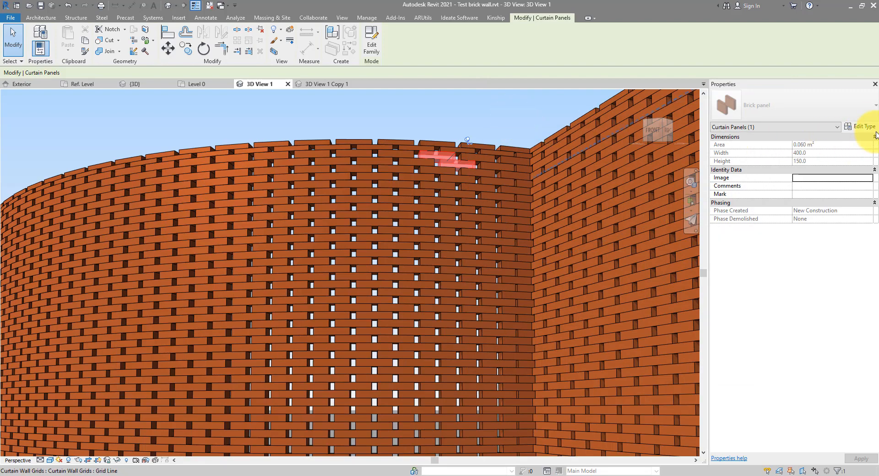
click(863, 126)
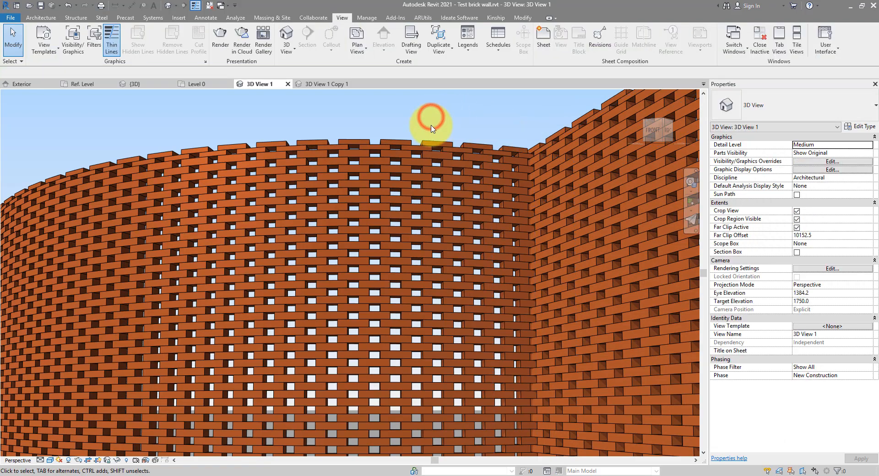
- Set the Curtain_Wall-Bricks type's vertical grid spacing to 300
click(431, 137)
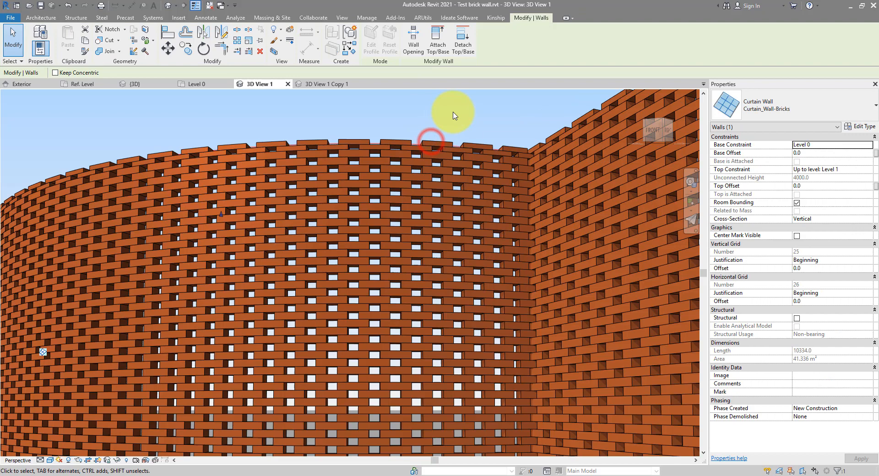
click(861, 126)
text(300)
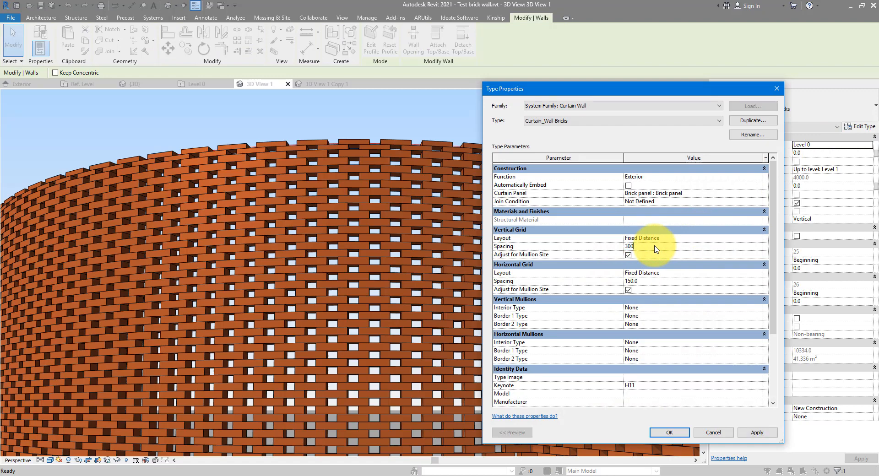
click(693, 246)
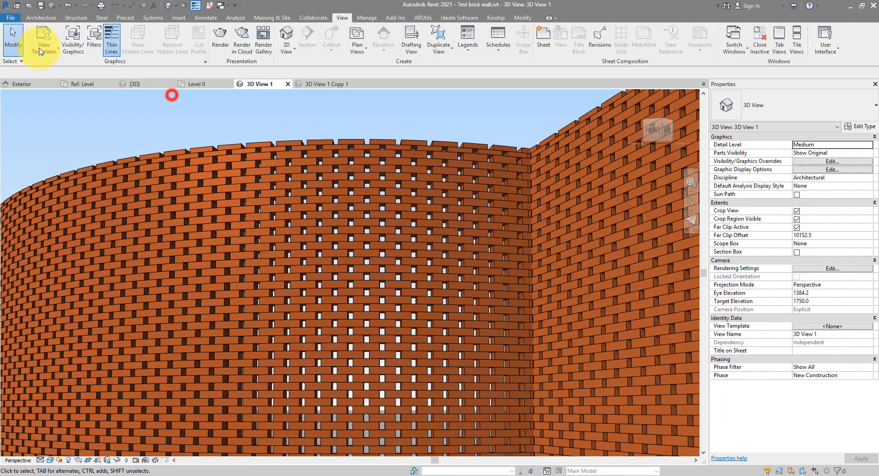
- Create a new family from the Metric Curtain Wall Panel.rft template
click(10, 17)
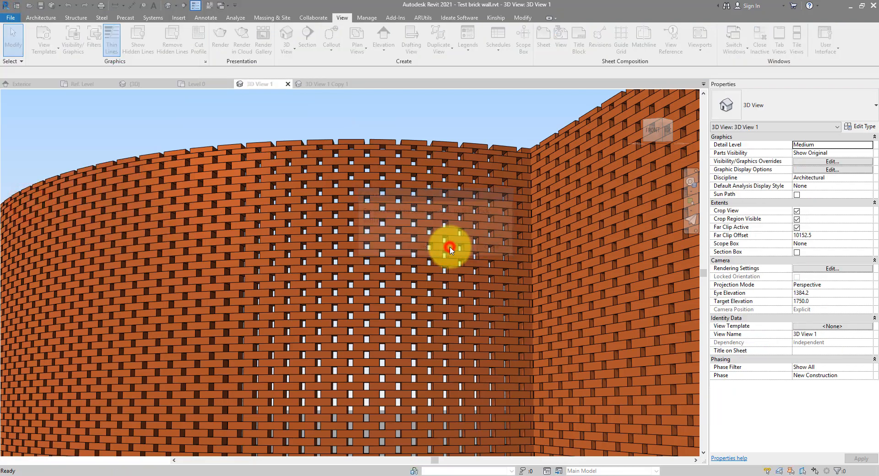
click(14, 6)
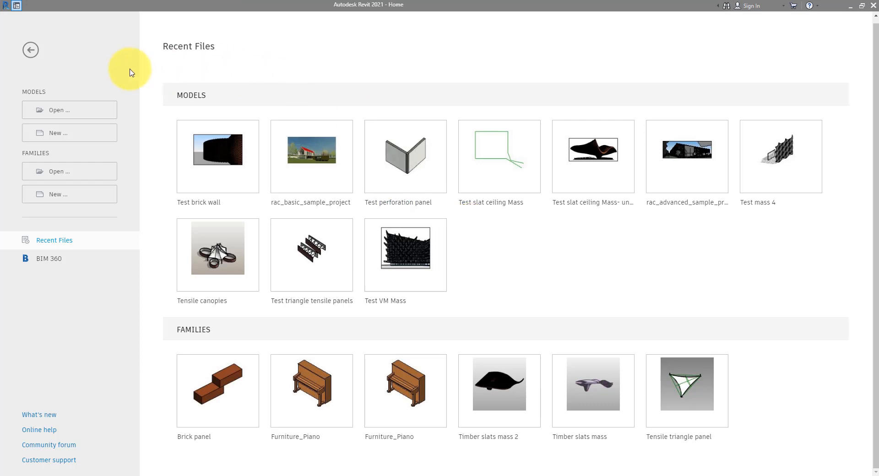
mouse_move(76, 199)
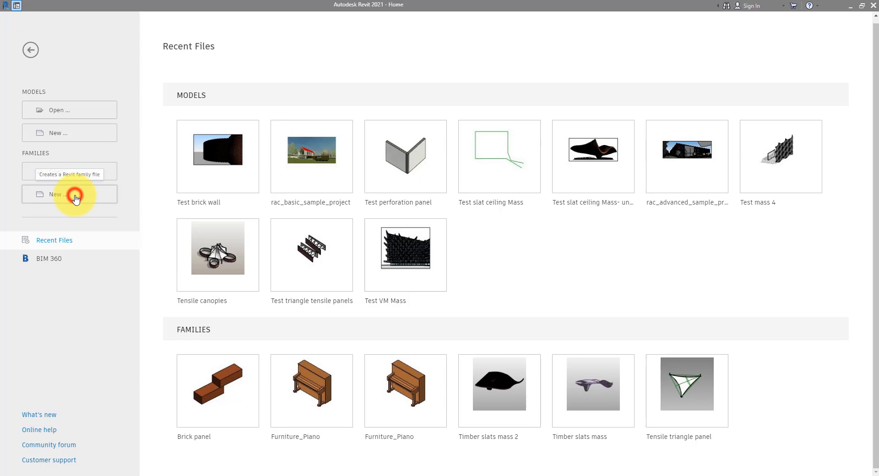
click(69, 194)
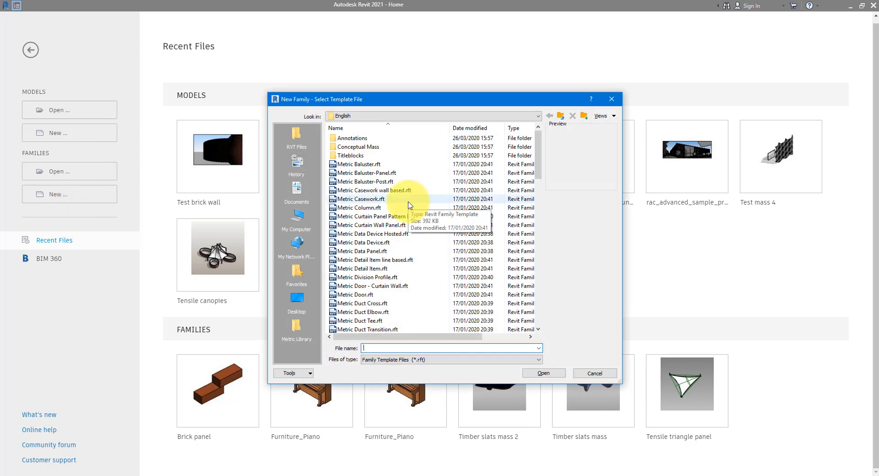
click(370, 225)
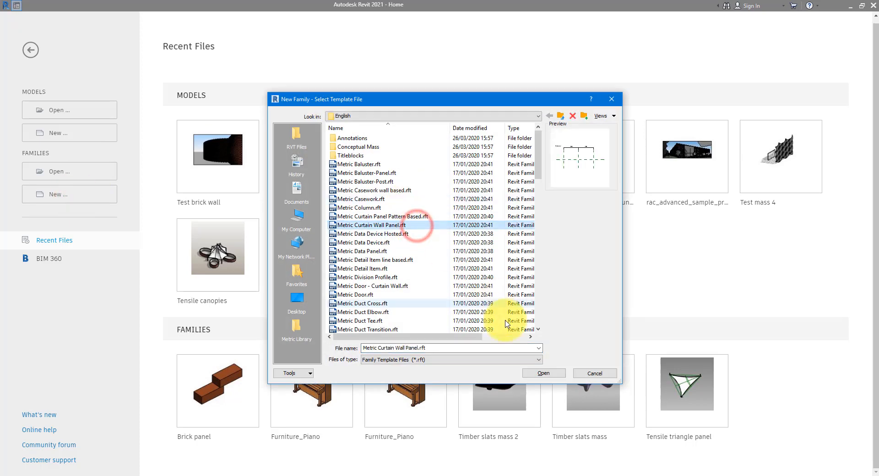
click(542, 373)
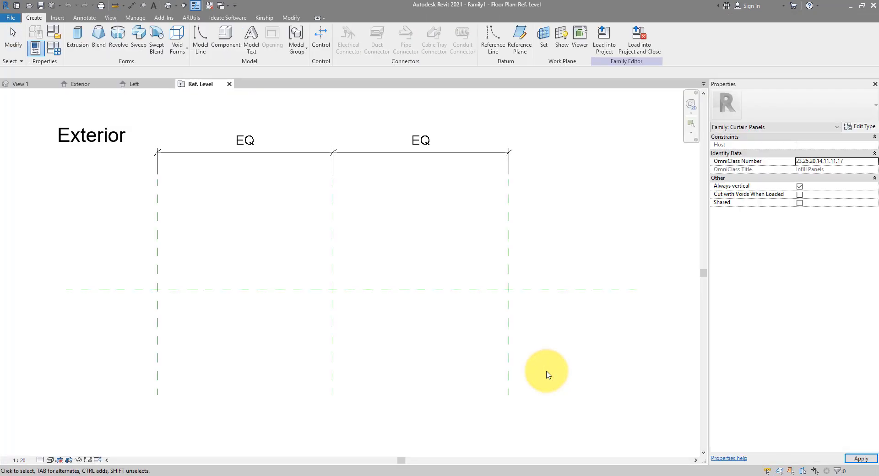
- Show the family's views in the Project Browser and switch to the Exterior elevation
click(861, 458)
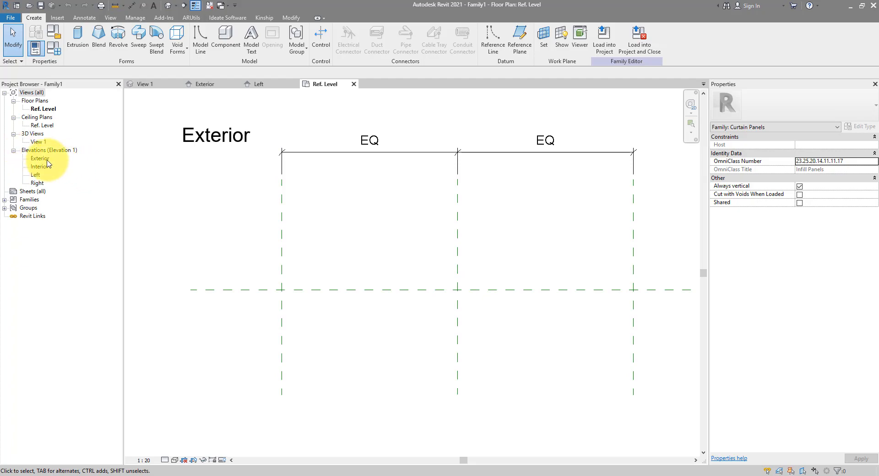
double_click(39, 158)
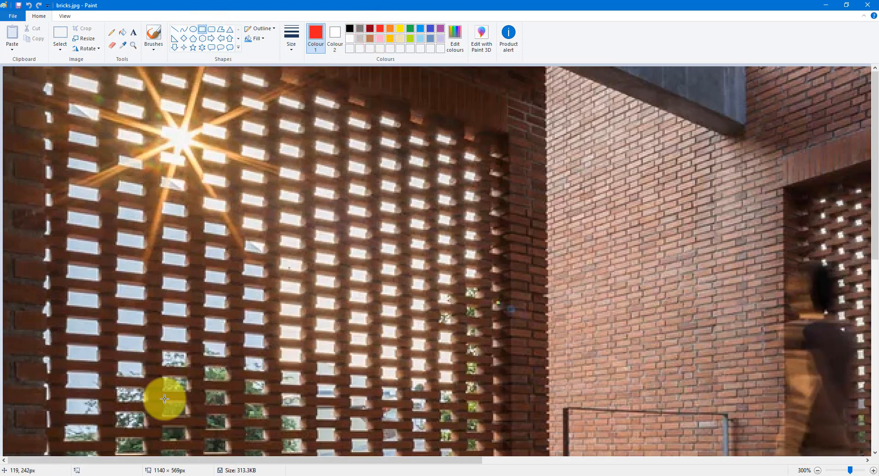
- Draw red measuring rectangles over a brick span and an opening, about 60 by 15 px
drag(165, 398, 252, 384)
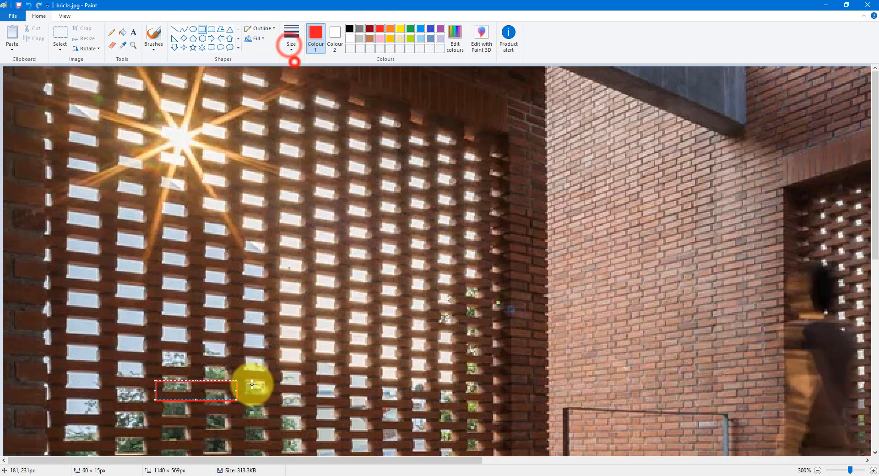
click(291, 40)
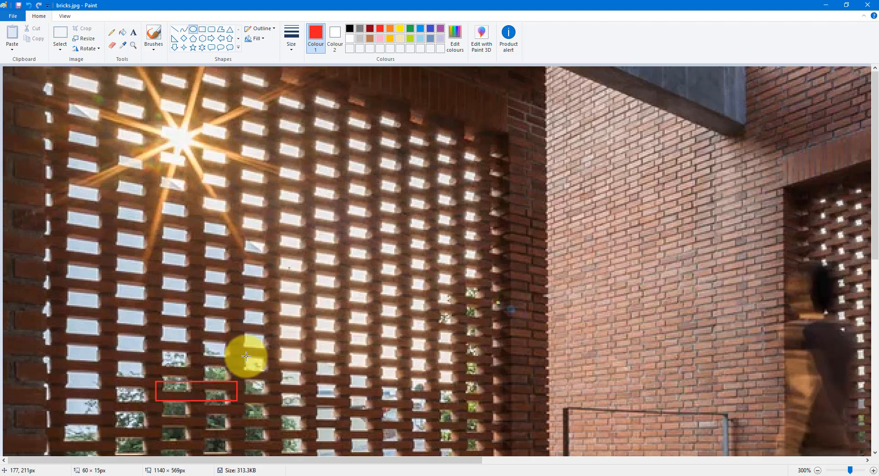
mouse_move(238, 363)
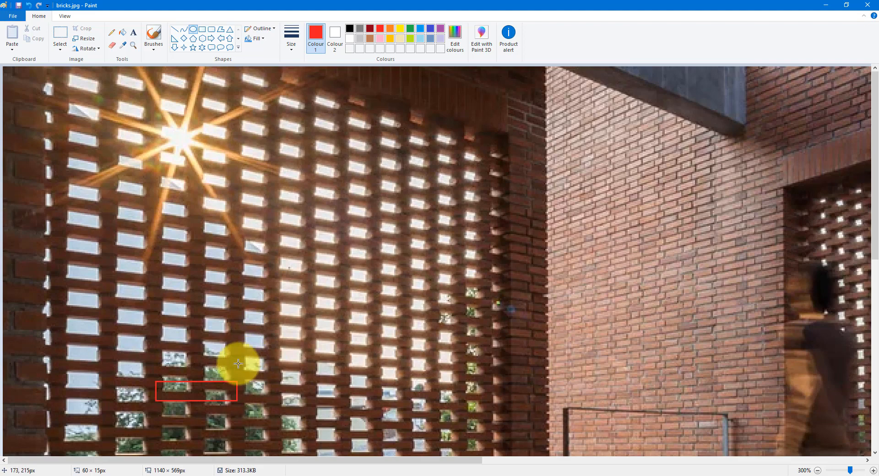
drag(238, 363, 270, 398)
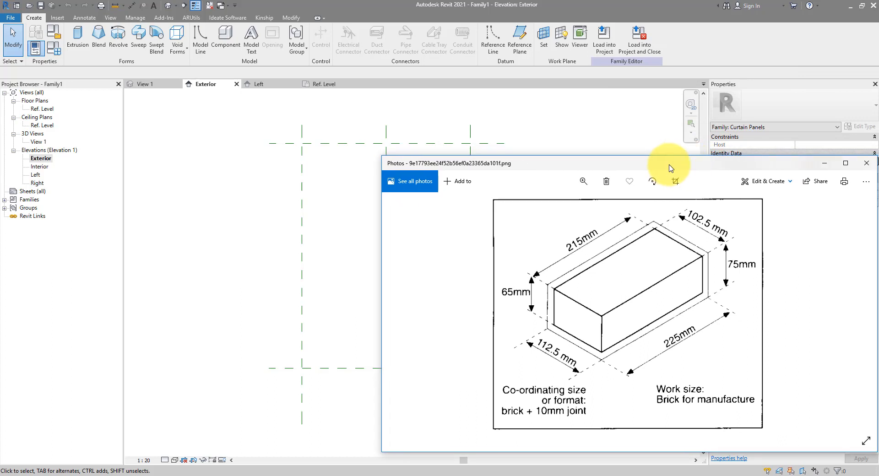
mouse_move(328, 173)
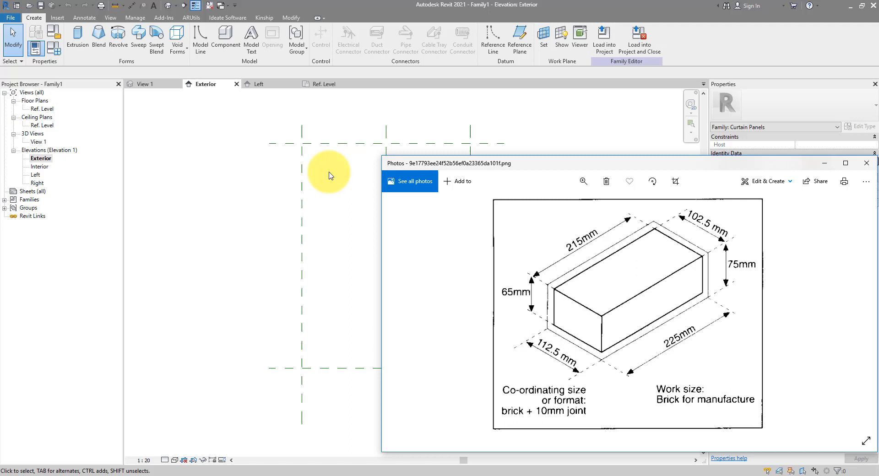
mouse_move(597, 322)
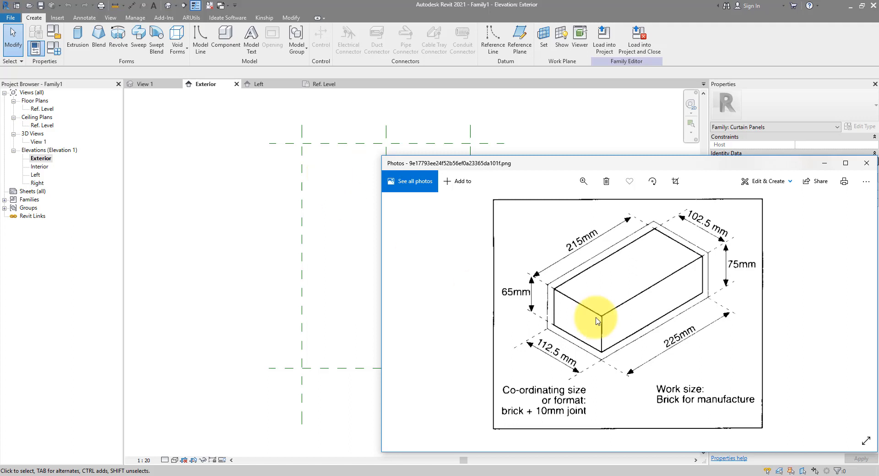
mouse_move(753, 263)
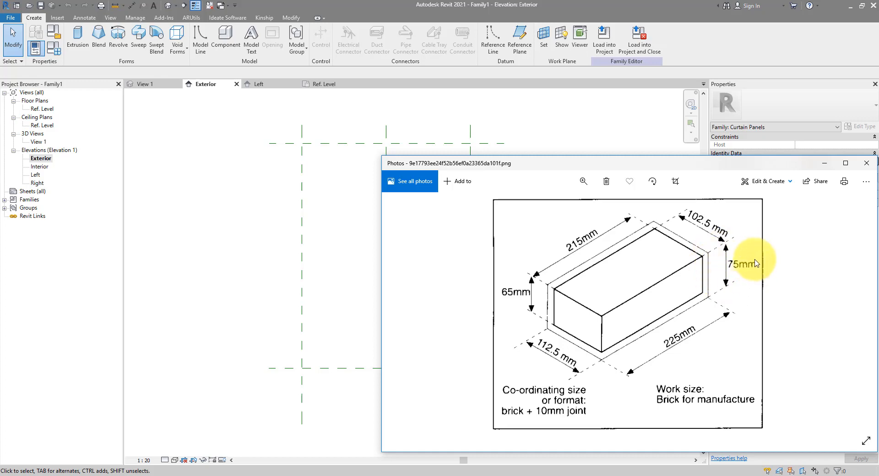
mouse_move(756, 261)
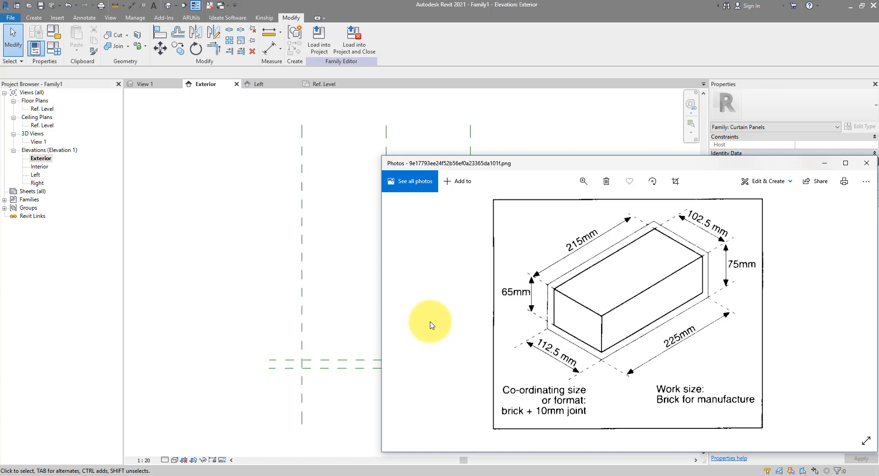
mouse_move(593, 248)
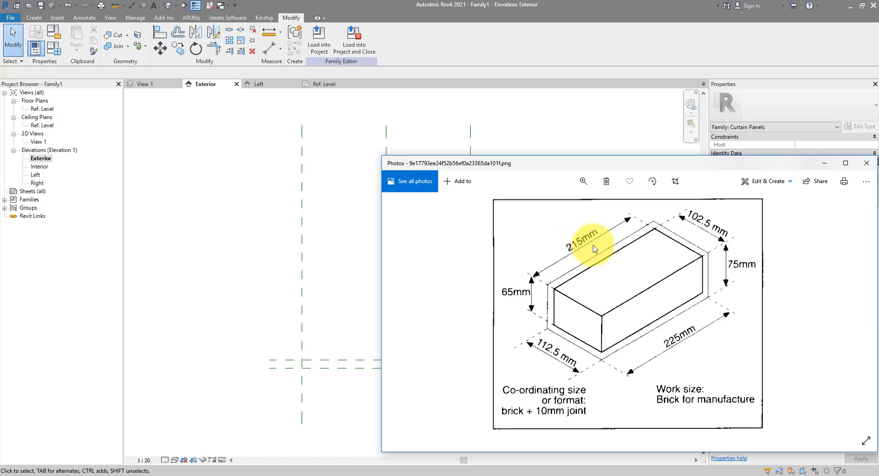
mouse_move(605, 245)
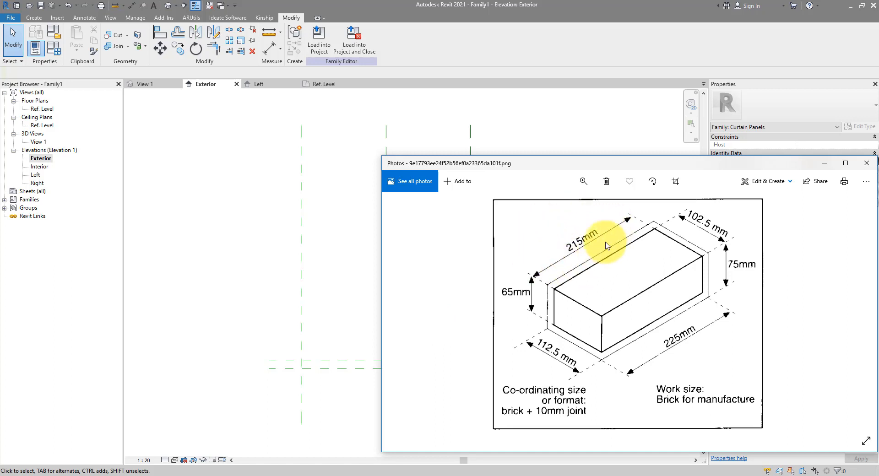
- Reposition the panel's vertical reference planes, leaving a 400 aligned dimension between them
click(866, 162)
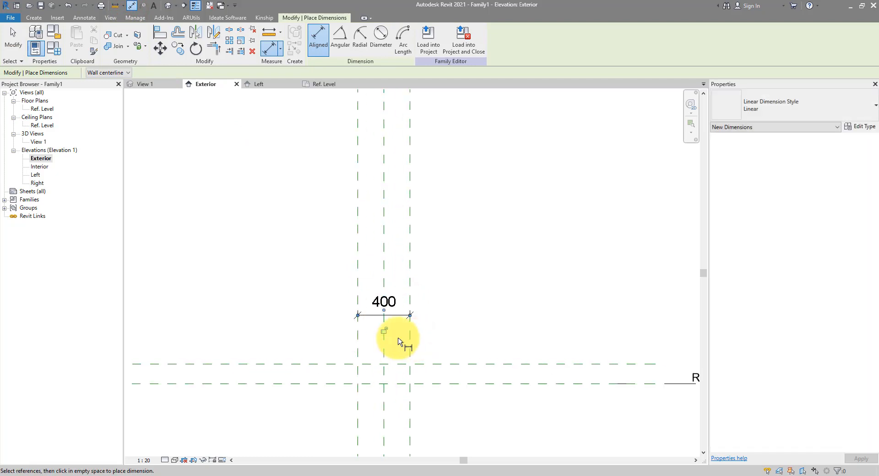
mouse_move(445, 336)
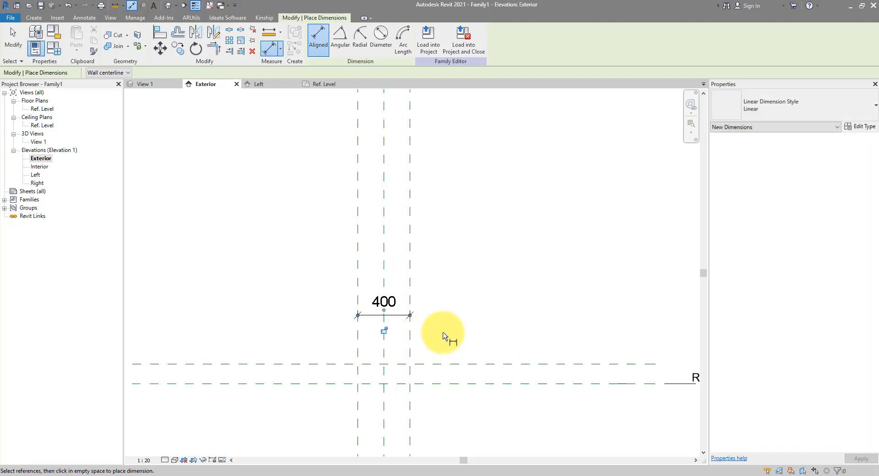
- Draw a middle horizontal reference plane and constrain the three planes with an EQ dimension
click(34, 17)
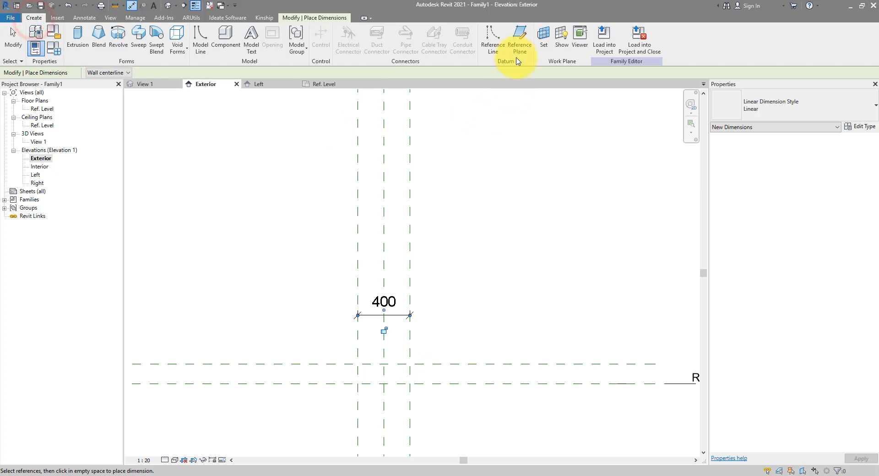
click(520, 39)
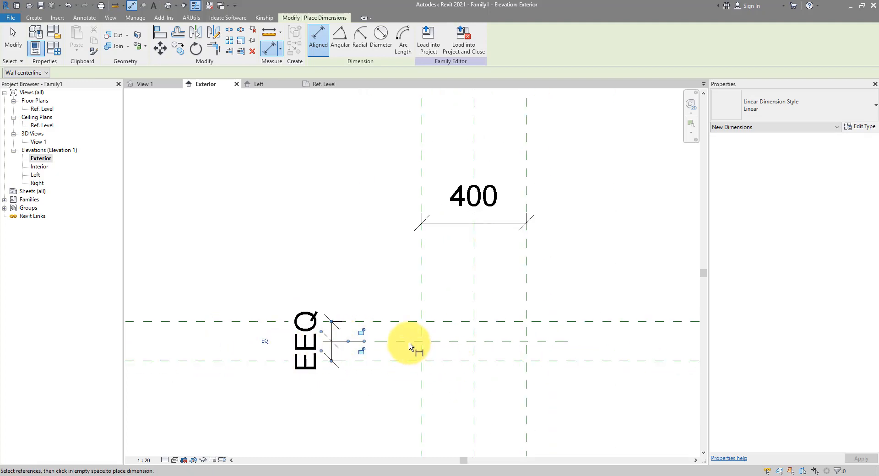
mouse_move(412, 345)
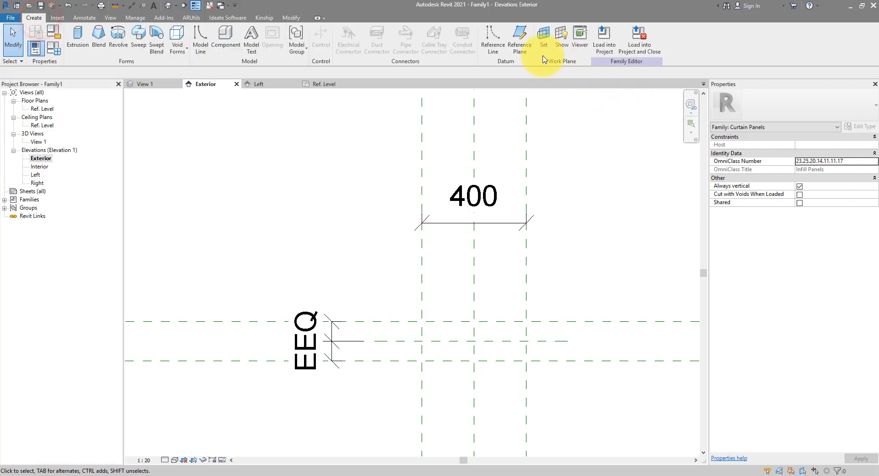
- Draw two offset reference planes beside the outer verticals and dimension the gaps
click(491, 40)
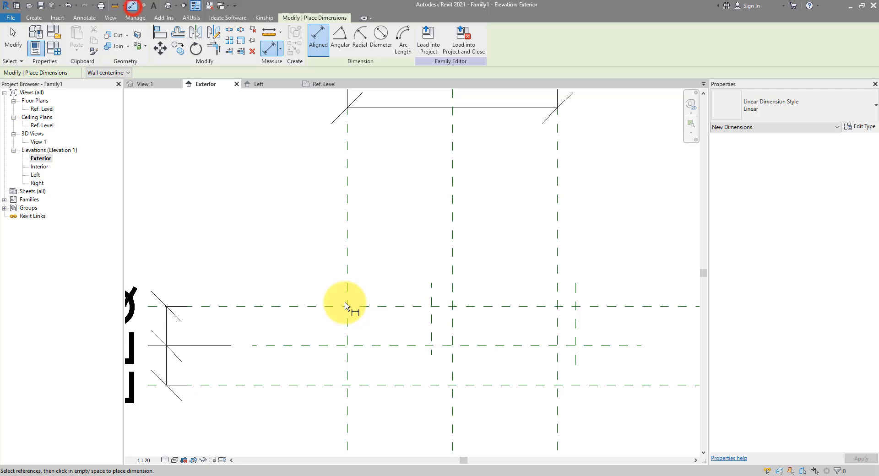
click(452, 298)
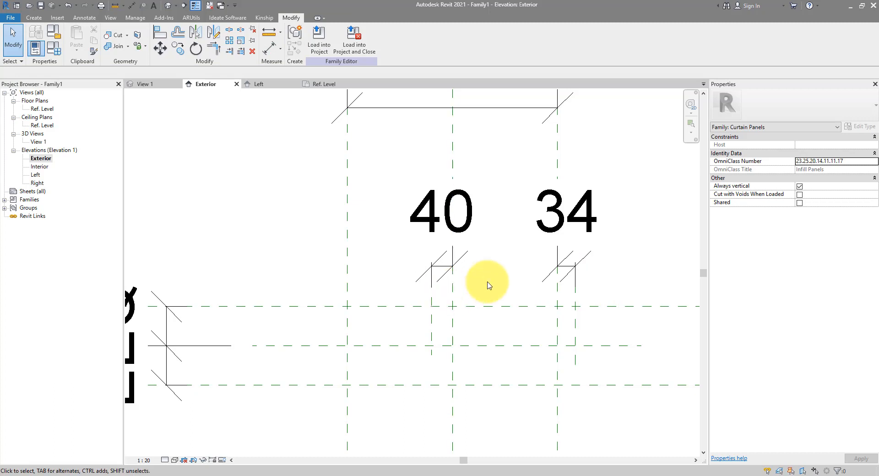
- Label both offset dimensions with a new family parameter Overhang = 40
click(142, 460)
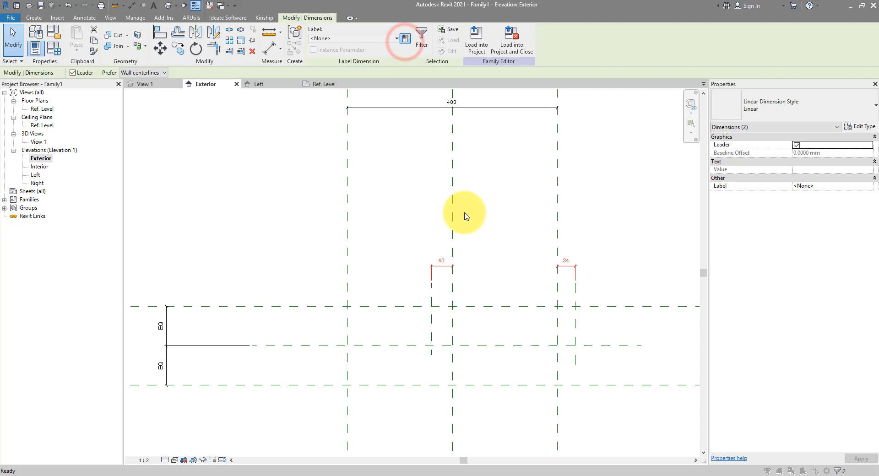
click(405, 38)
text(Overhang)
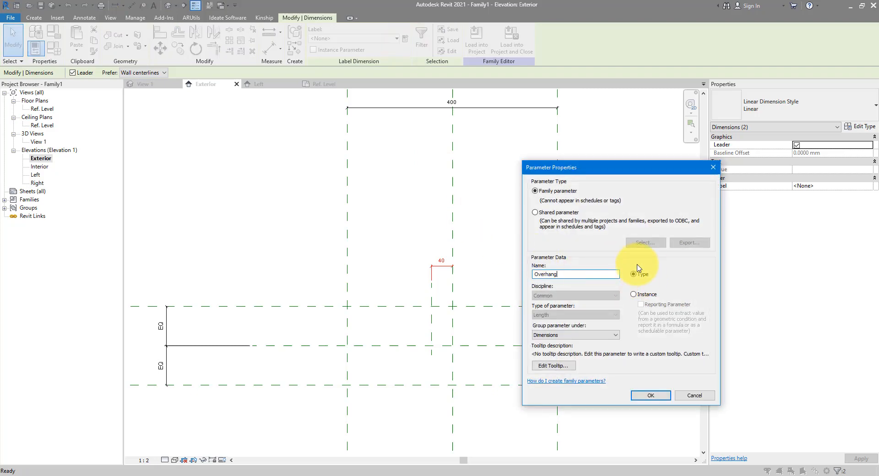
click(650, 396)
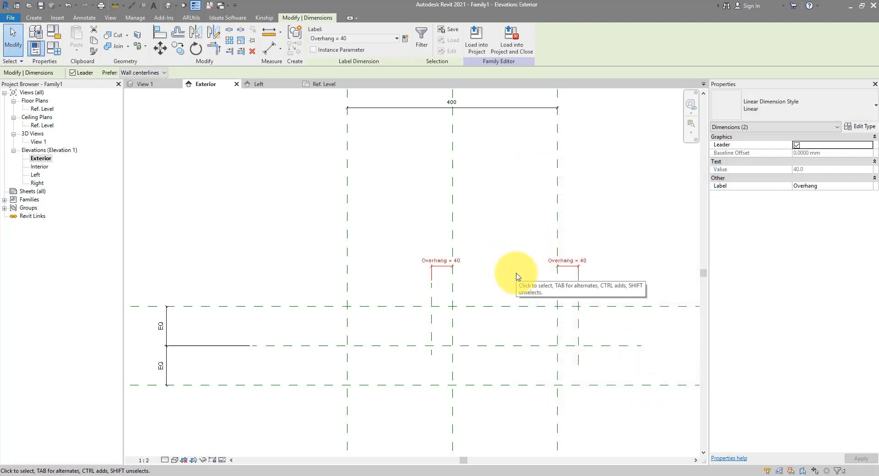
mouse_move(598, 233)
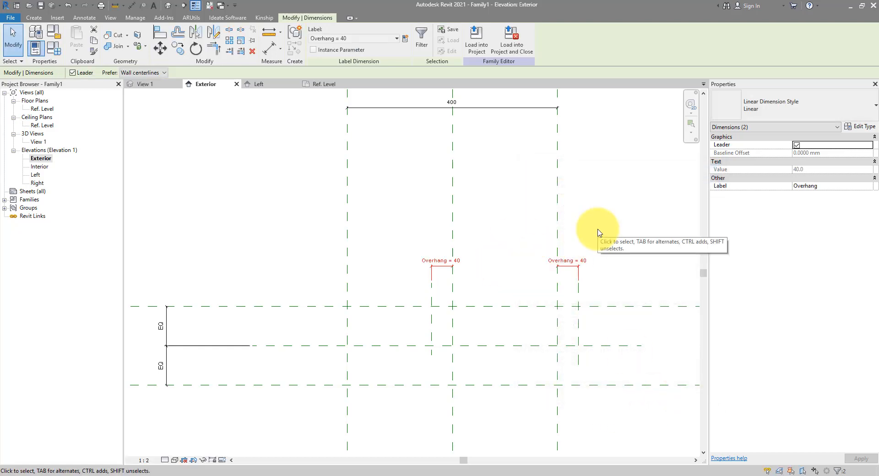
mouse_move(597, 230)
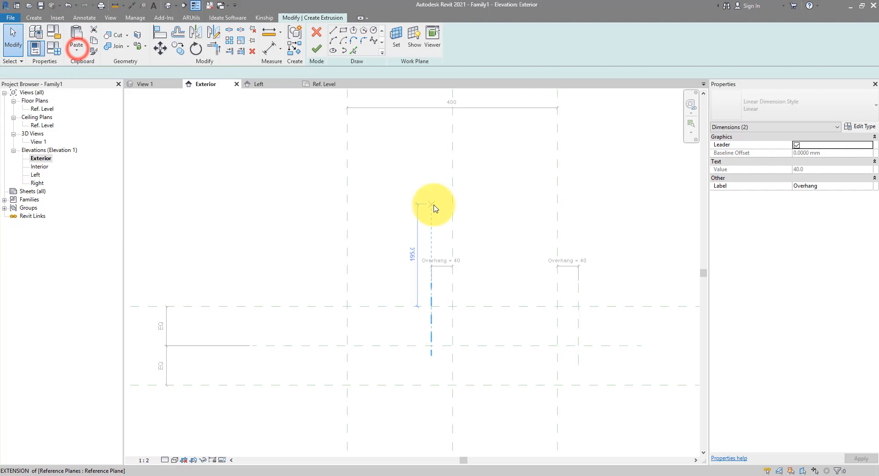
- Sketch the brick rectangle snapped to the reference planes as a 250-deep solid extrusion
click(352, 49)
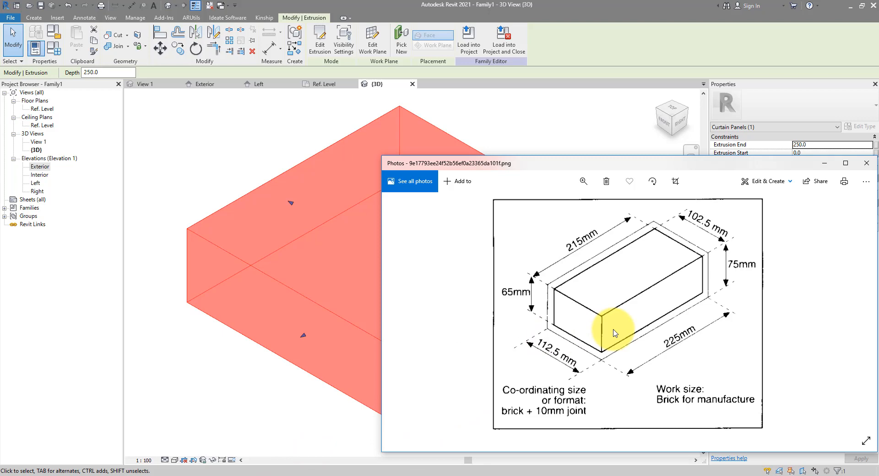
mouse_move(558, 342)
text(=)
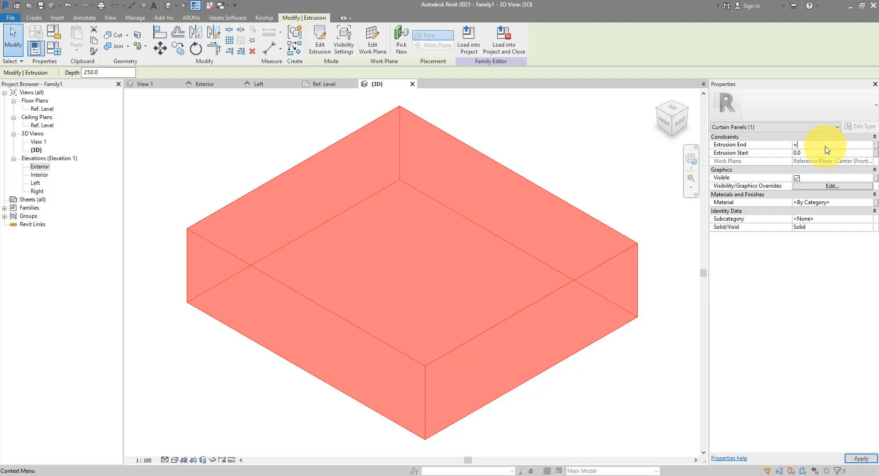
- Set Extrusion End 56 and Start -56 for a 112-deep brick, then return to the Ref. Level plan
text(112/)
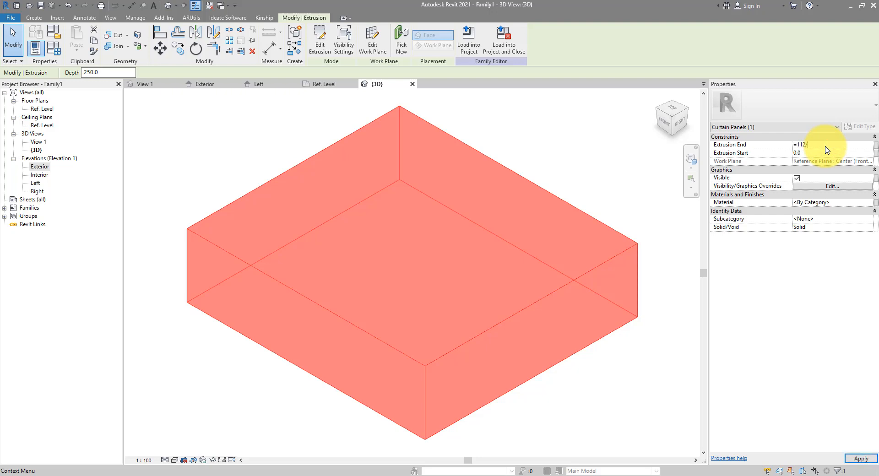
text(56.0)
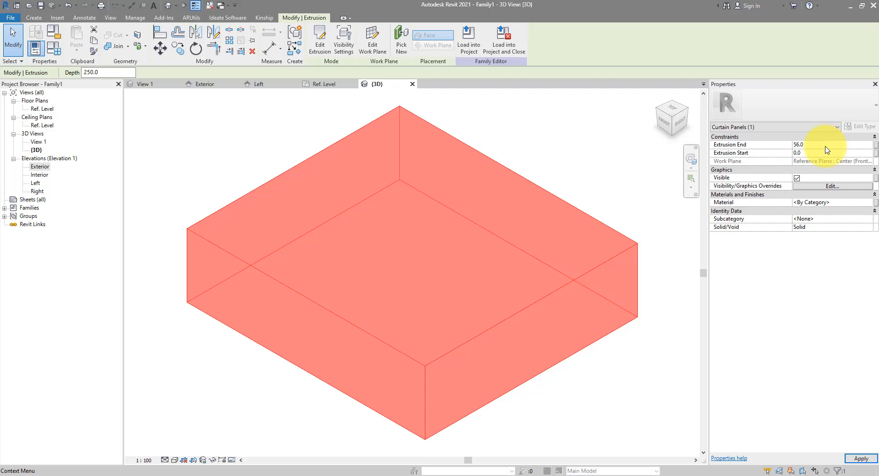
click(818, 144)
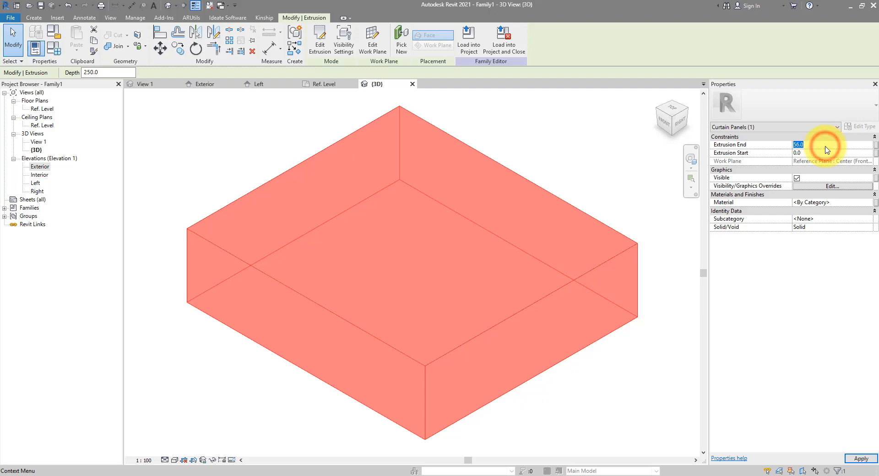
mouse_move(824, 154)
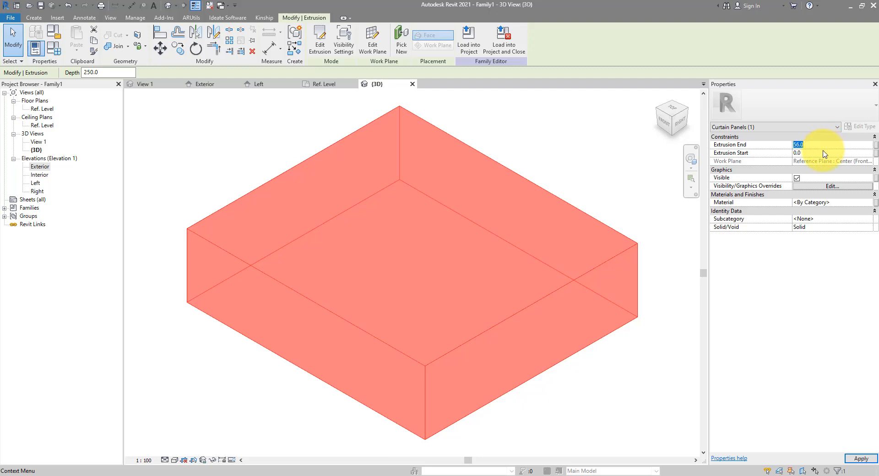
click(832, 153)
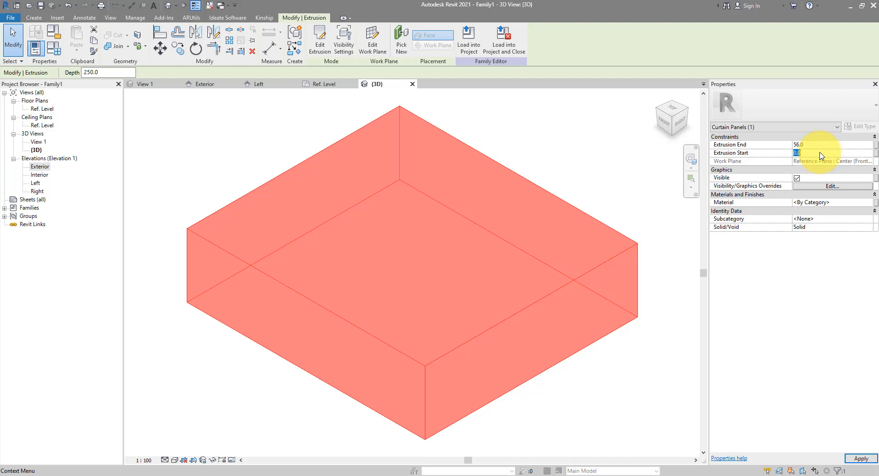
text(56.0)
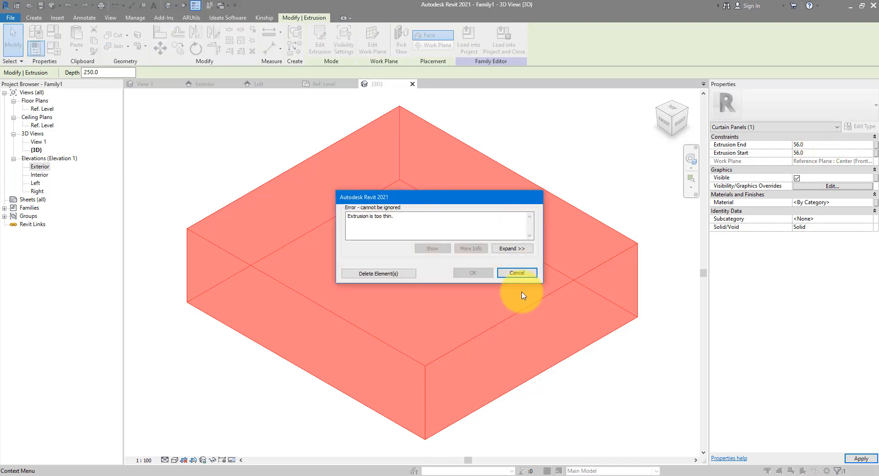
click(516, 273)
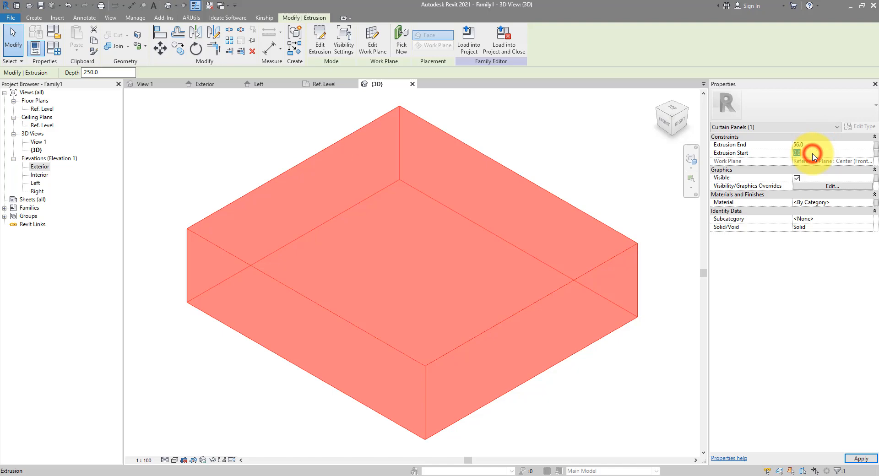
text(-56.0)
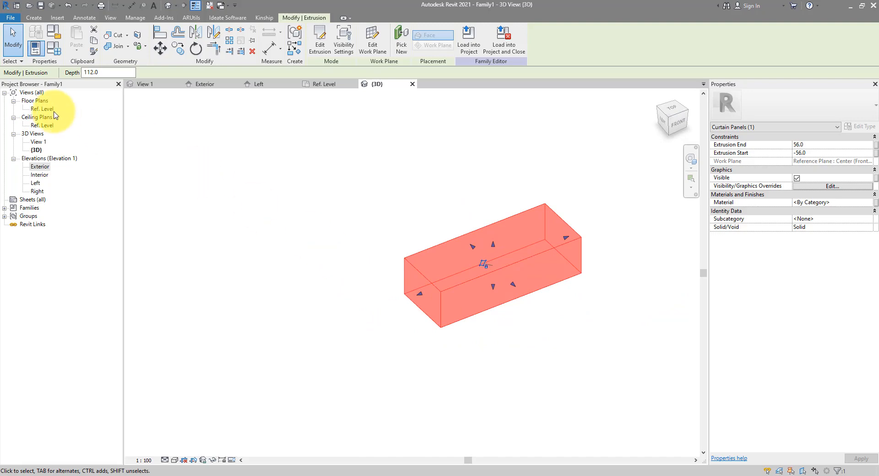
double_click(43, 108)
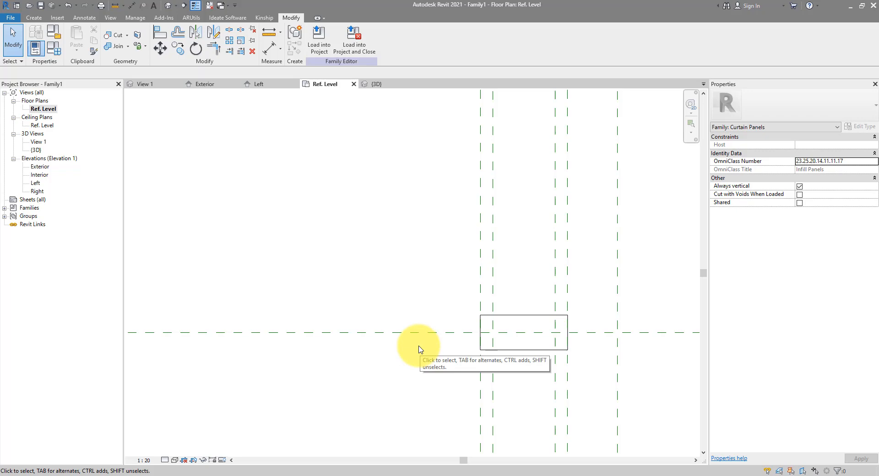
mouse_move(44, 168)
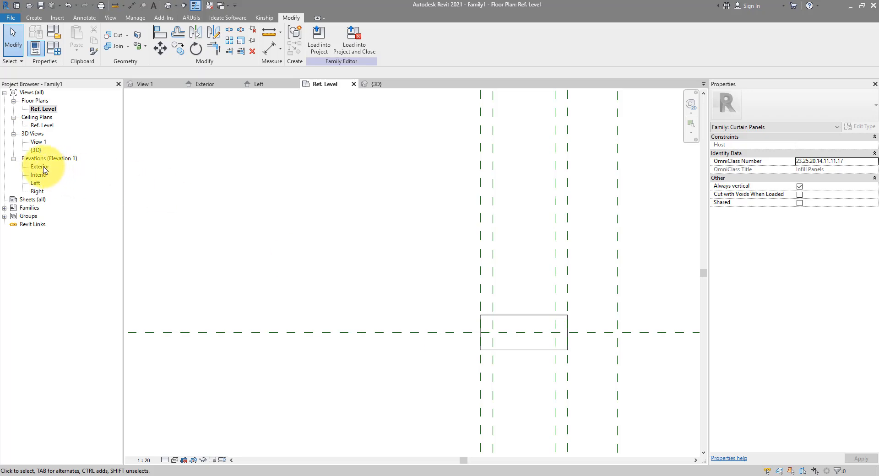
- Draw two lower reference planes in the Exterior elevation and dimension their offsets
double_click(40, 166)
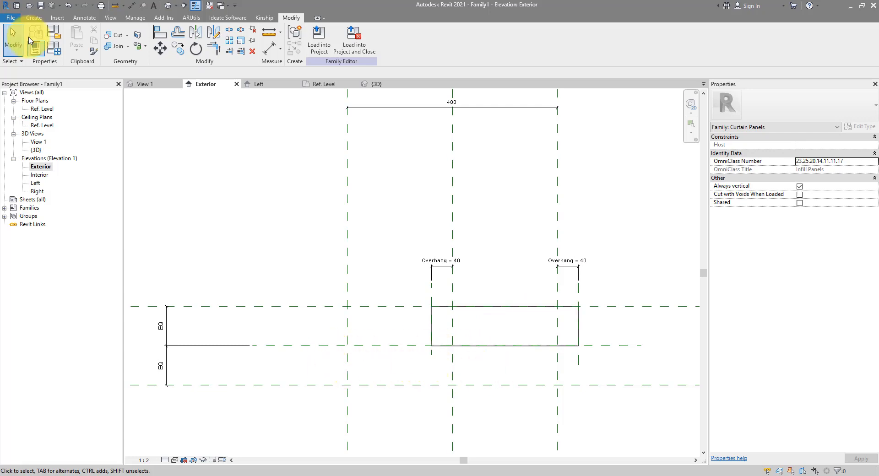
click(33, 17)
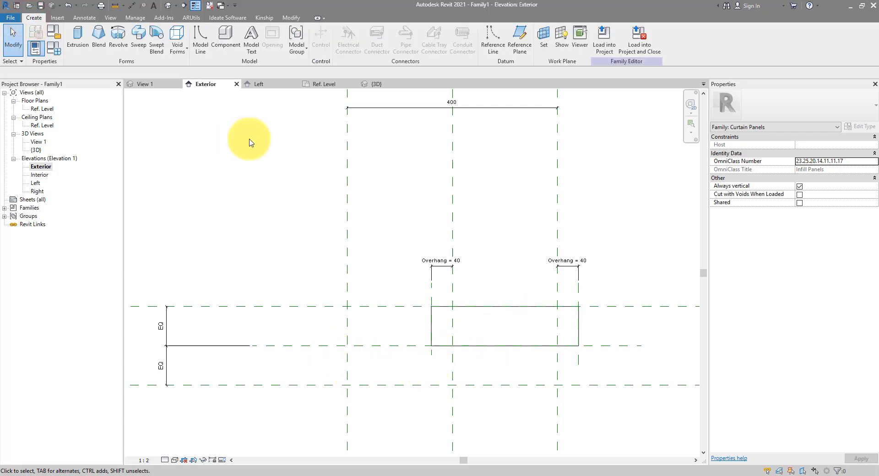
click(520, 39)
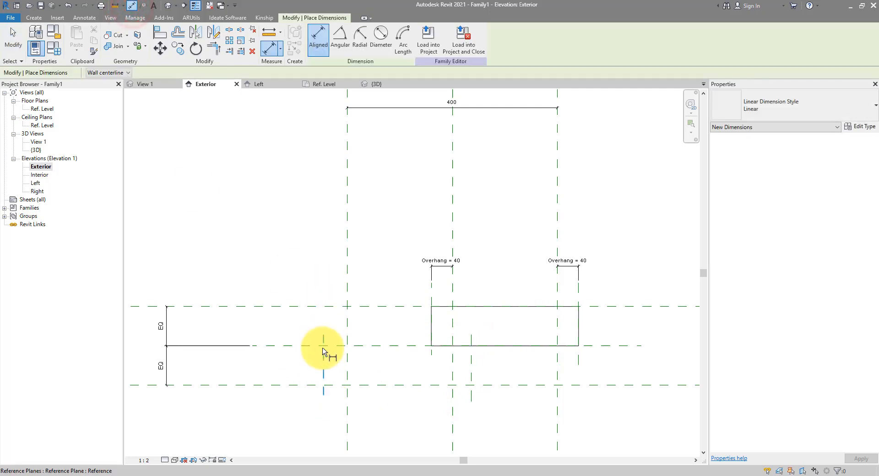
click(322, 345)
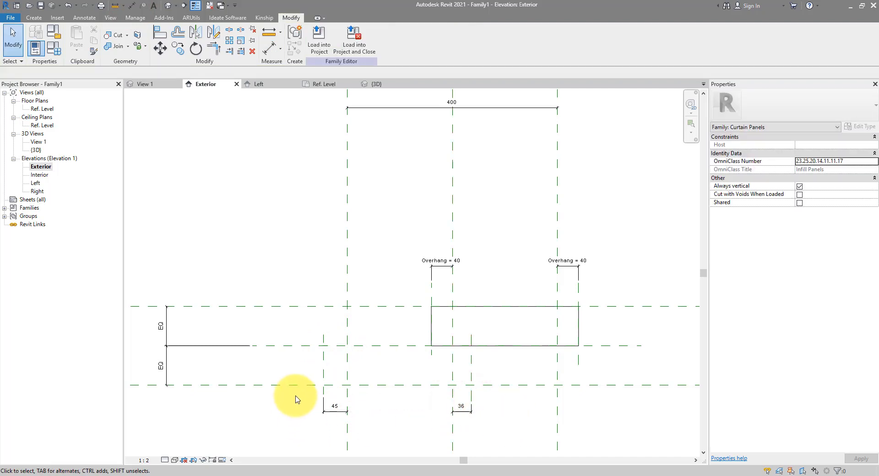
- Label both new offset dimensions with the Overhang = 40 parameter
click(335, 407)
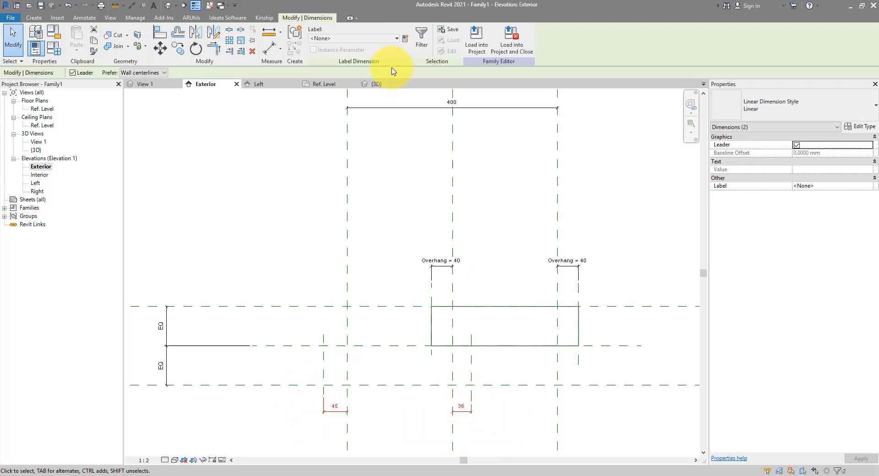
click(396, 38)
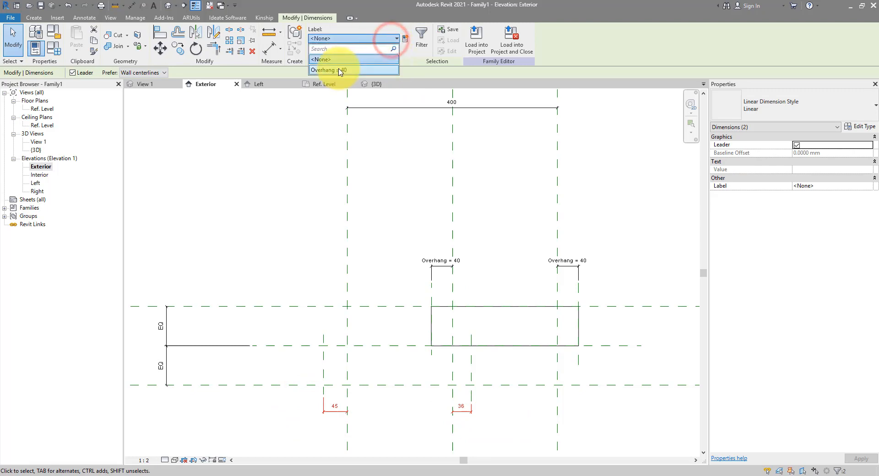
click(330, 69)
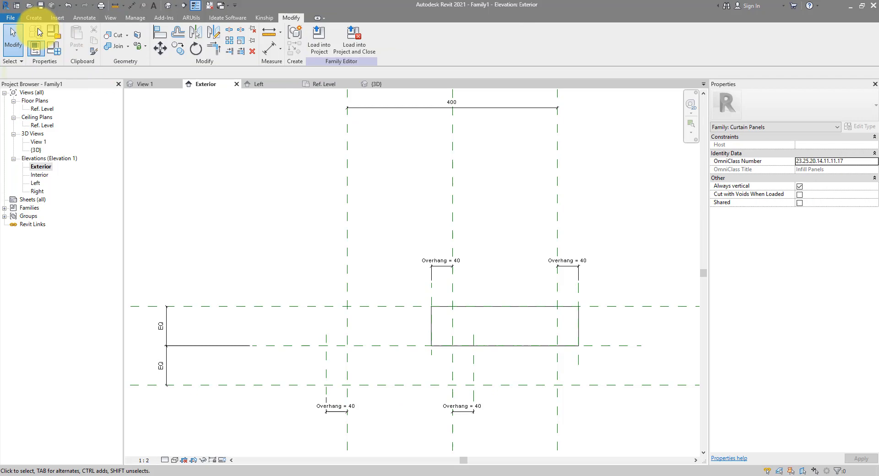
click(34, 18)
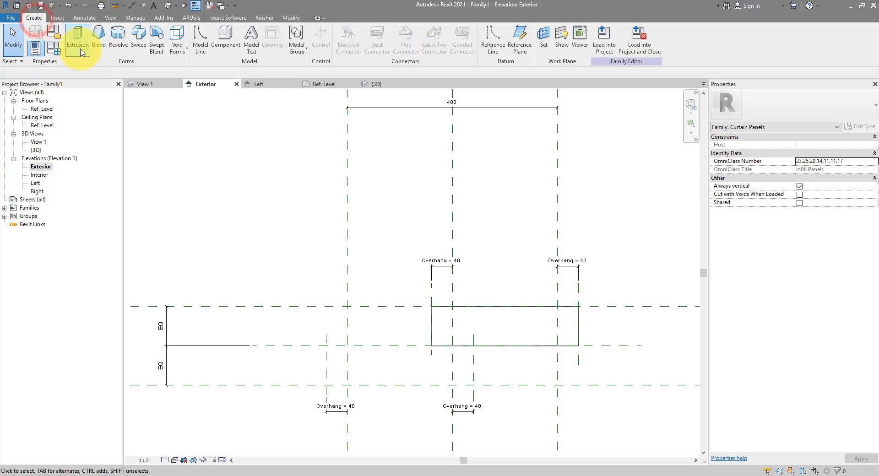
- Outline the second brick's extrusion profile by picking the overhang reference planes
click(77, 41)
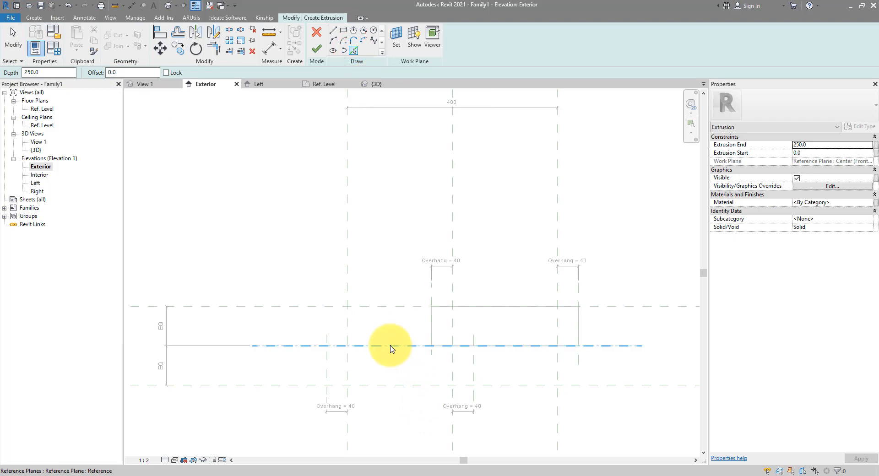
click(426, 345)
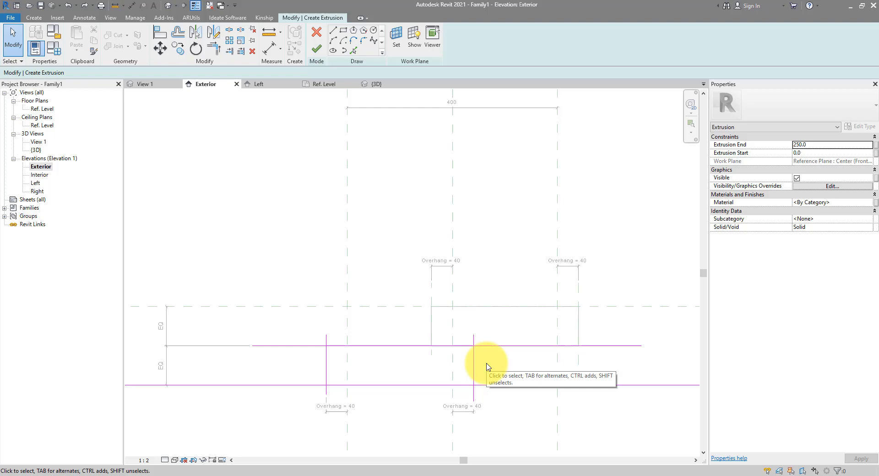
click(212, 40)
text(Brick panel 1)
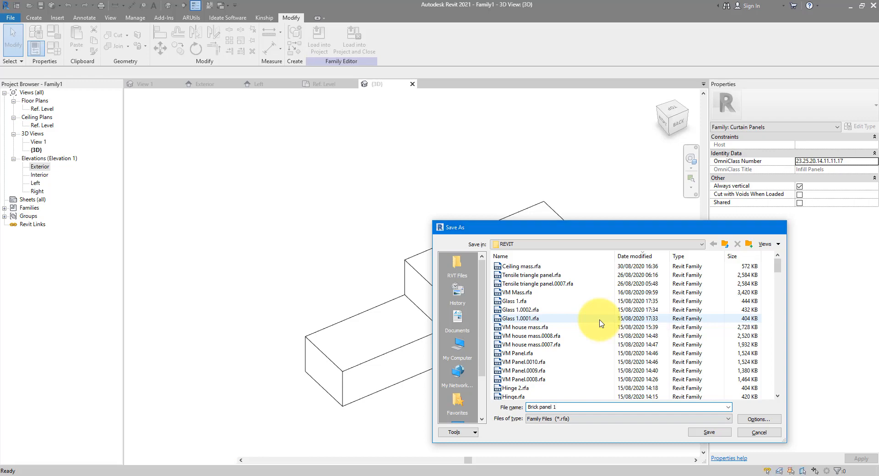
- Save the family as Brick panel 1.rfa
click(708, 432)
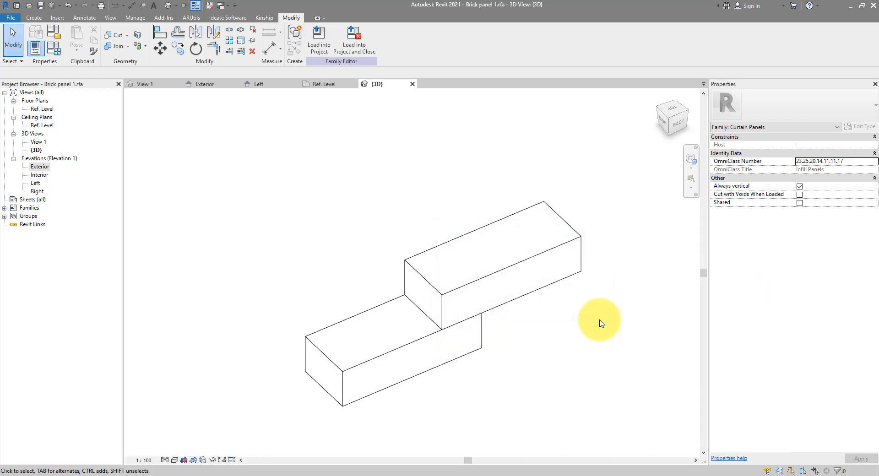
mouse_move(105, 129)
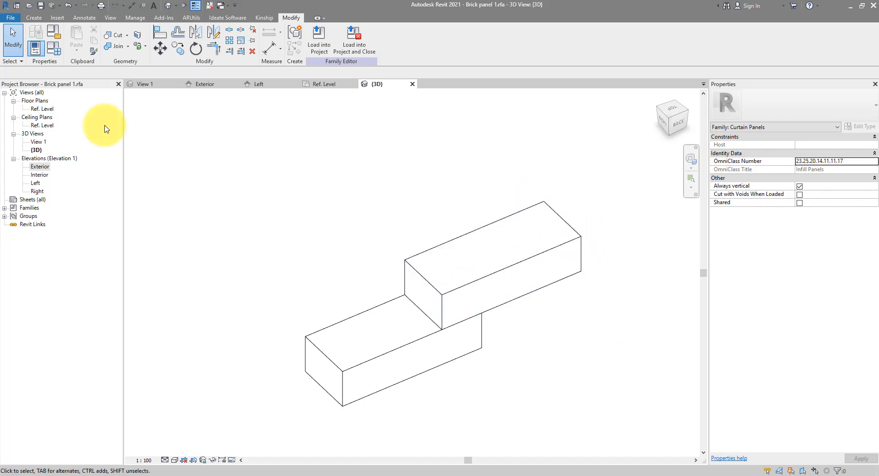
- Draw reference planes on both sides of the bricks in the Ref. Level plan
double_click(43, 109)
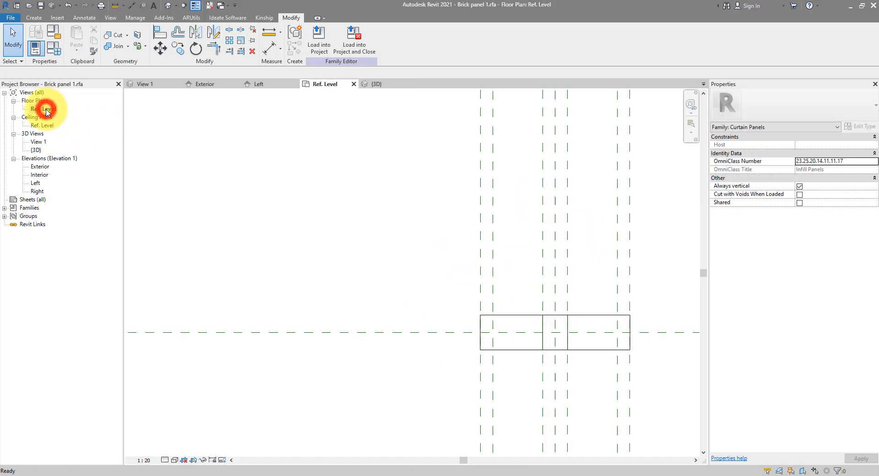
click(318, 37)
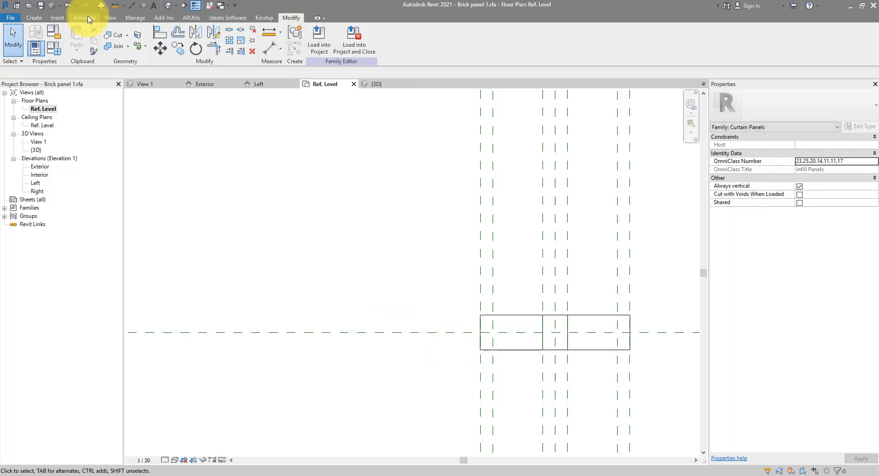
click(34, 17)
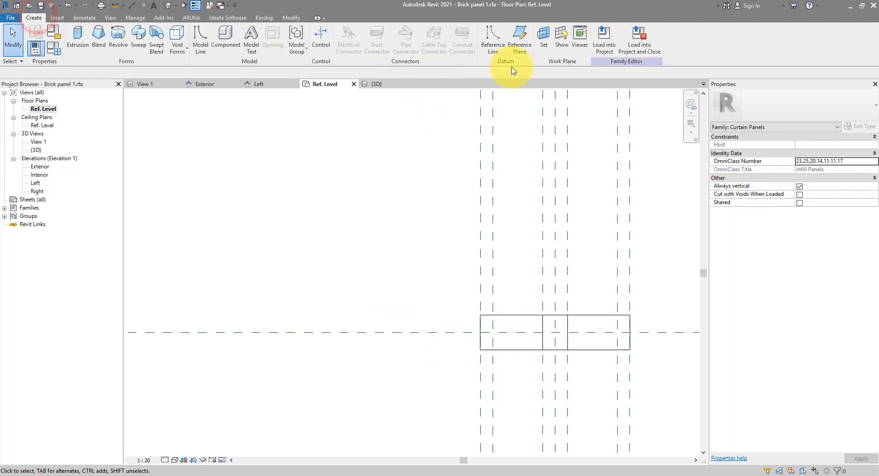
click(519, 39)
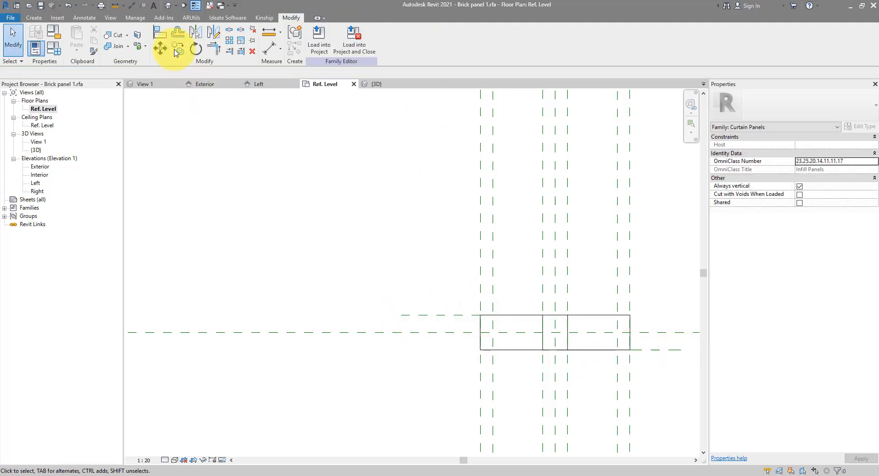
- Align and lock the bricks' upper and lower faces to the new reference planes
click(159, 32)
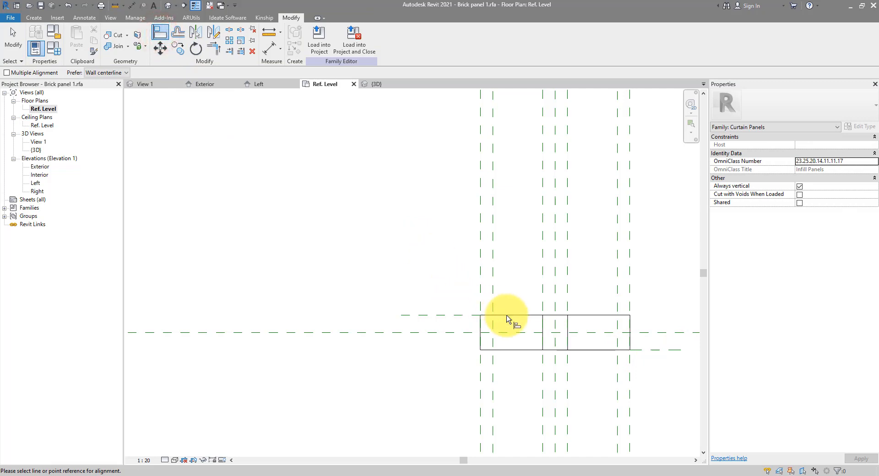
mouse_move(438, 318)
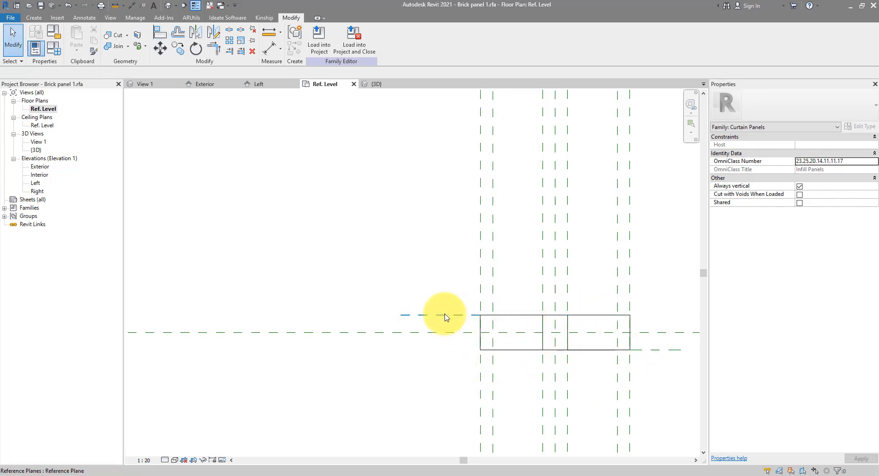
click(440, 314)
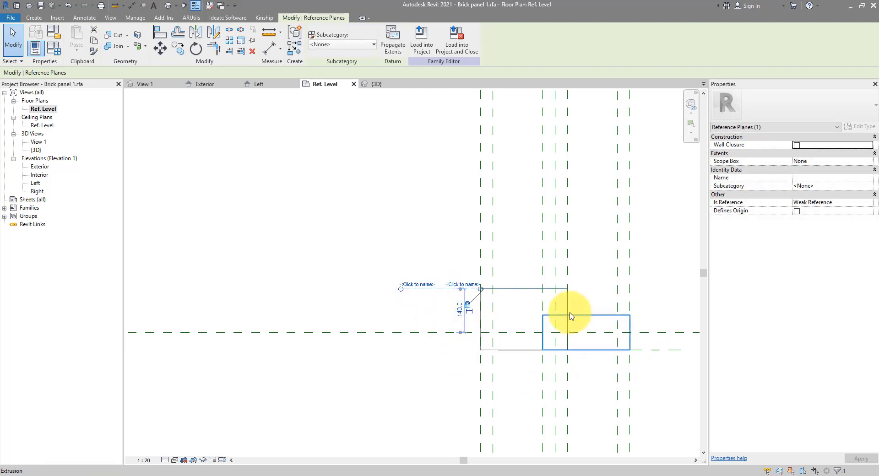
click(159, 31)
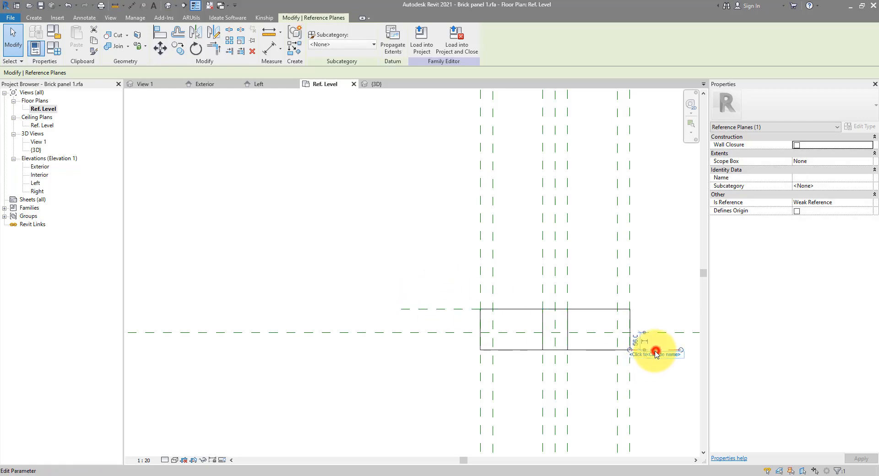
drag(655, 351, 667, 378)
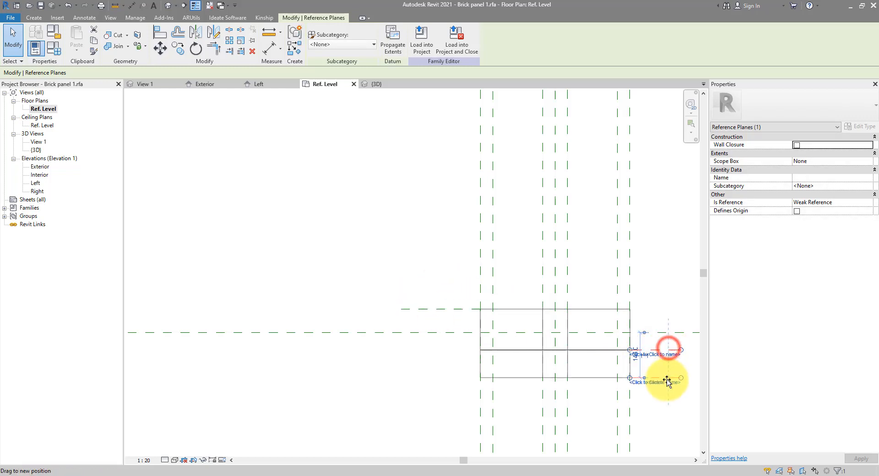
click(667, 359)
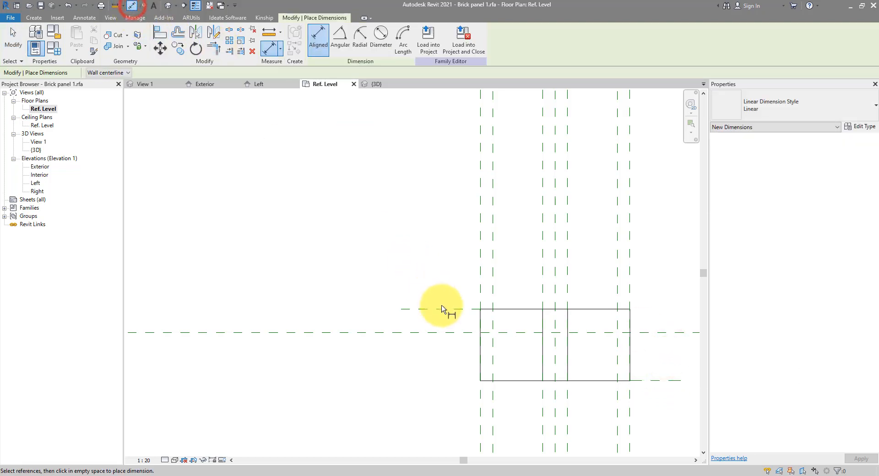
- Dimension the side planes with EQ, label it with a new Thickness parameter set to 112
click(661, 381)
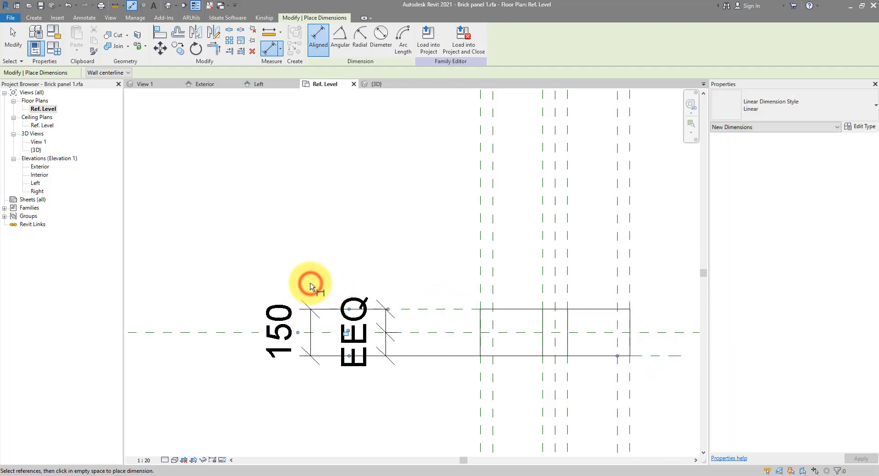
click(311, 282)
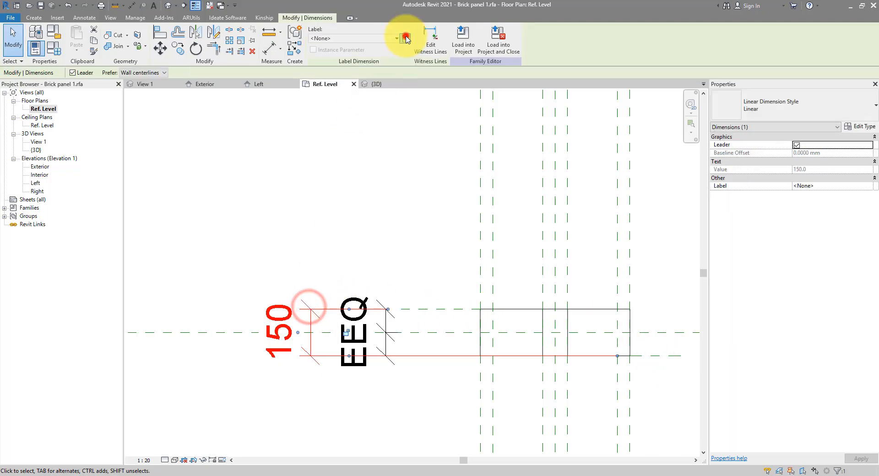
click(406, 38)
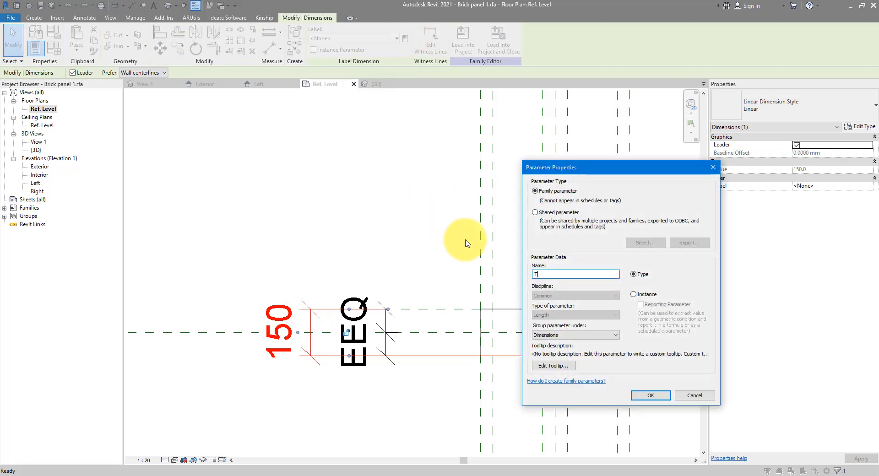
text(Thickness)
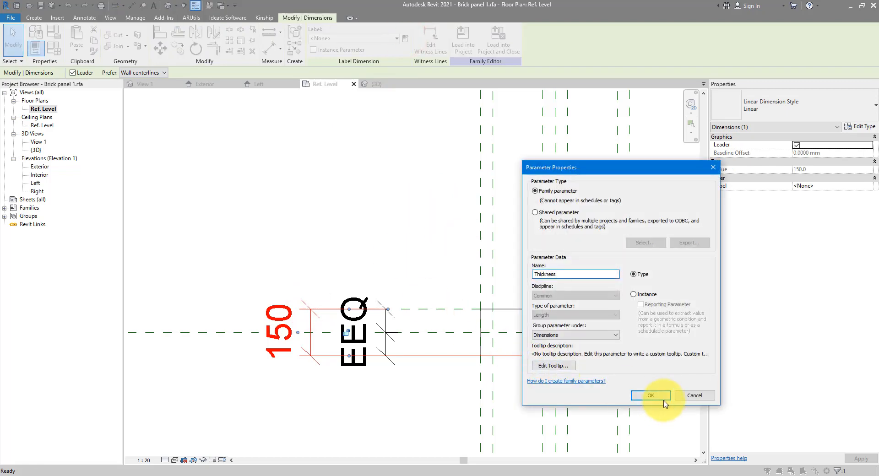
click(650, 396)
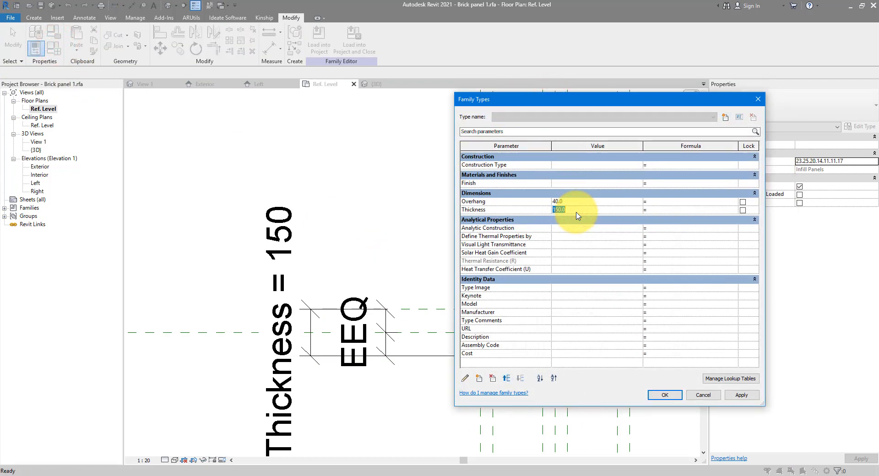
click(665, 395)
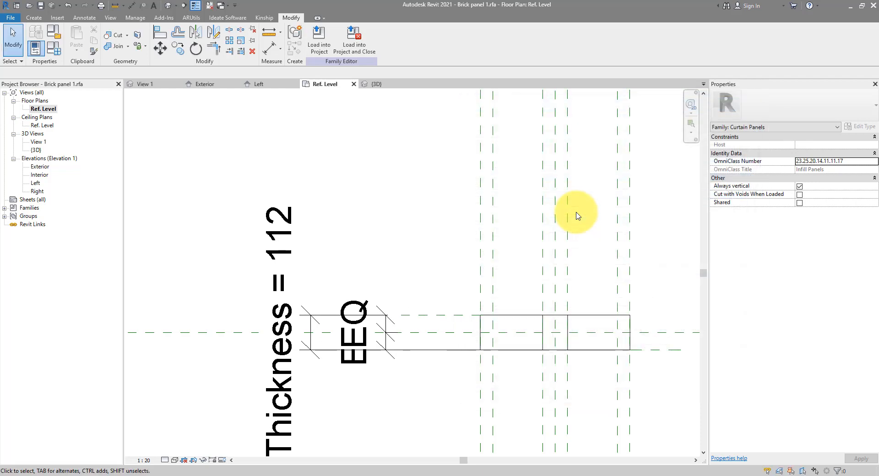
- Select both brick extrusions in 3D and open the Material Browser from Properties
click(373, 84)
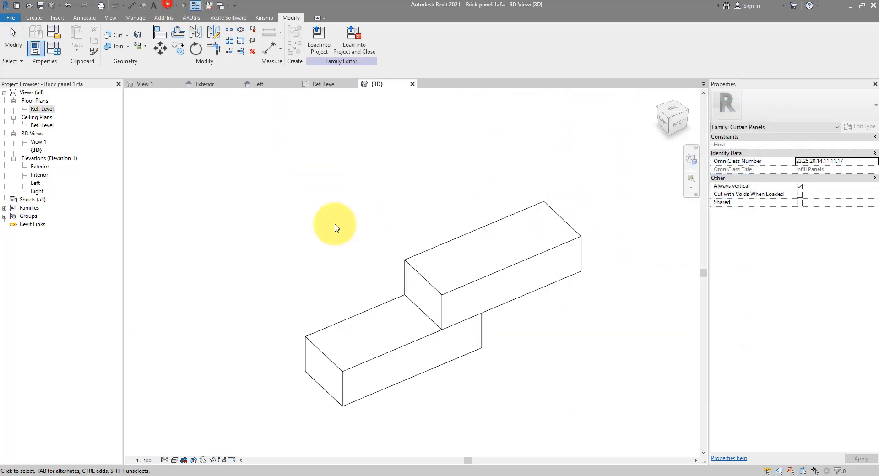
mouse_move(531, 340)
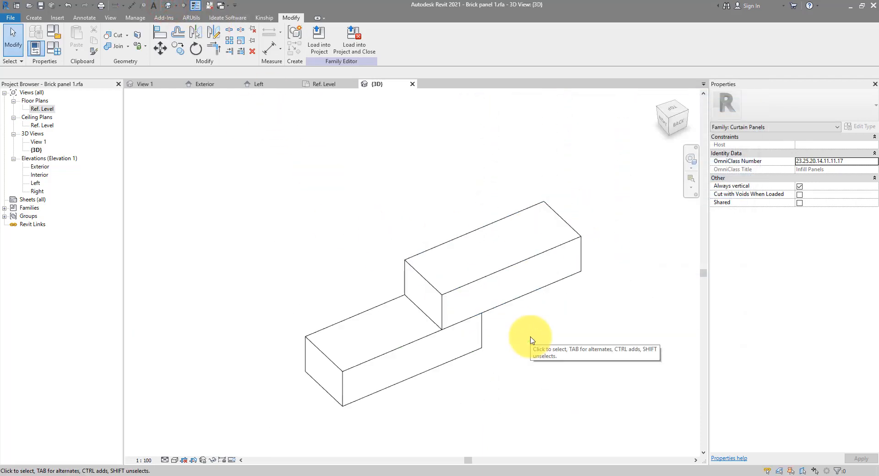
click(502, 274)
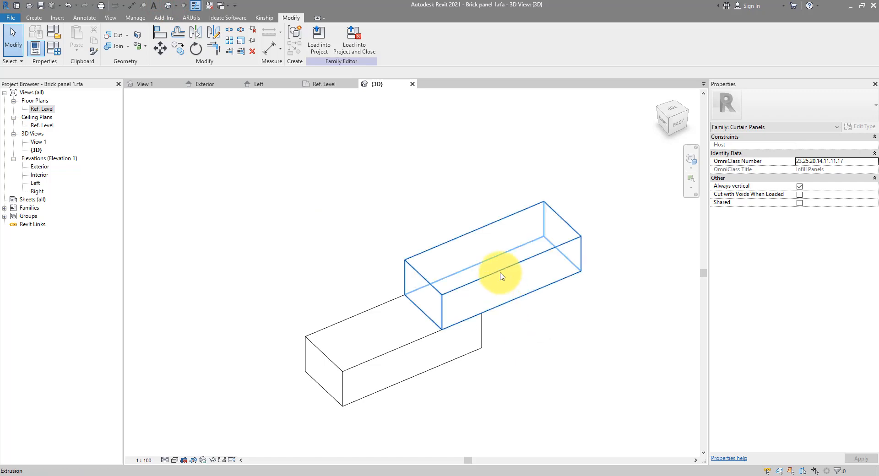
click(507, 274)
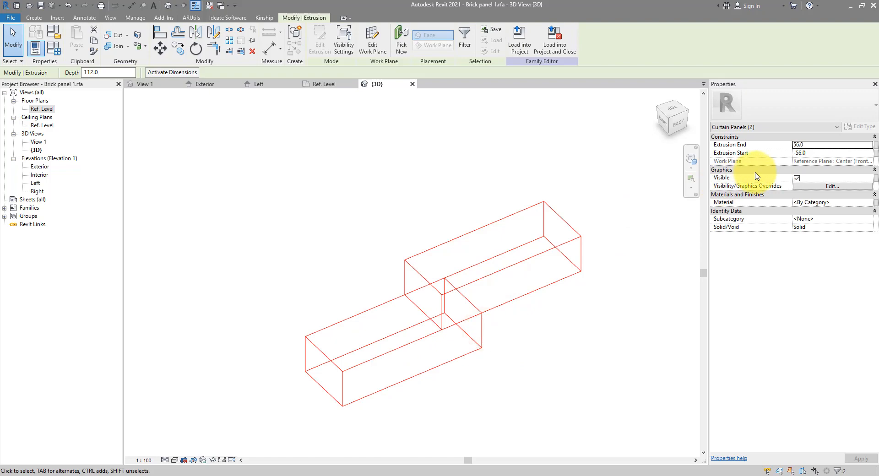
click(870, 201)
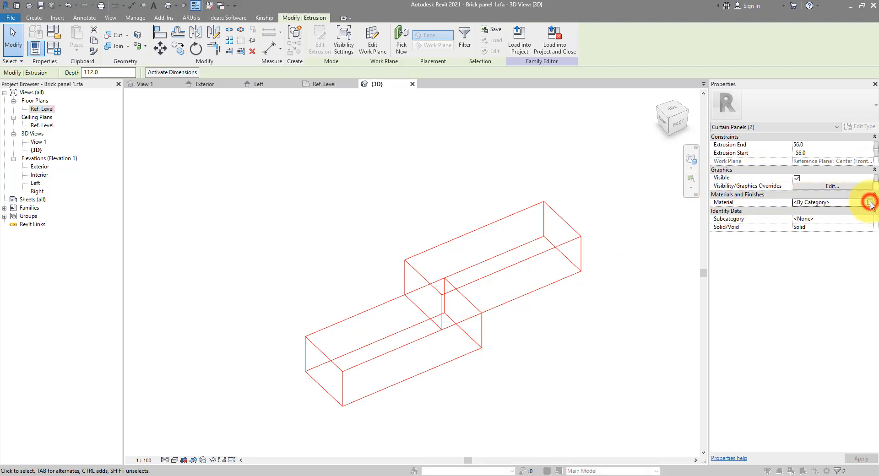
click(871, 201)
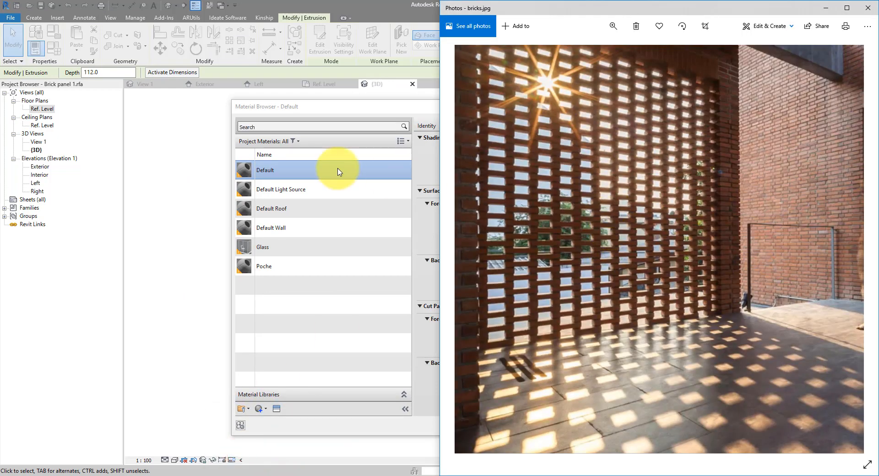
- Duplicate Default into Brick 1 and give its appearance the brick-red colour RGB 140 80 51
right_click(265, 170)
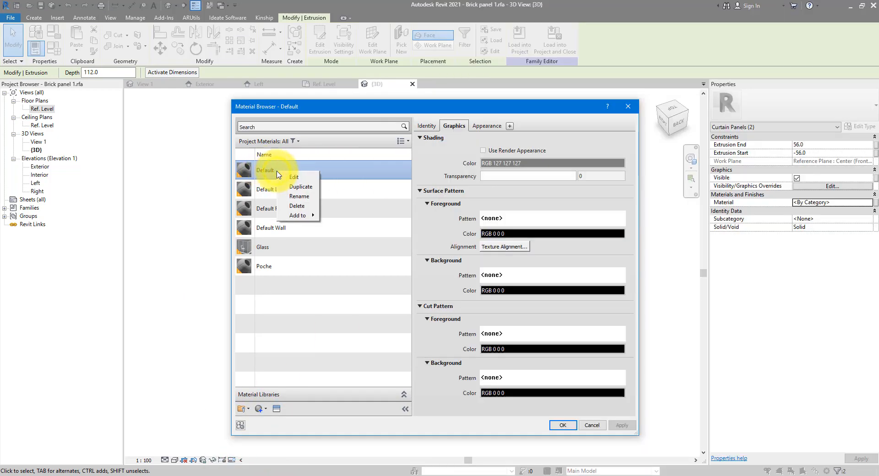
click(300, 187)
text(Brick 1)
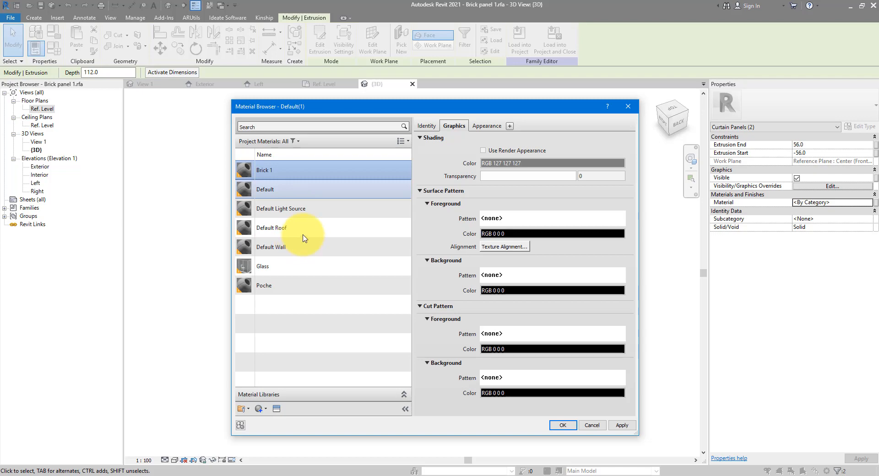
click(487, 125)
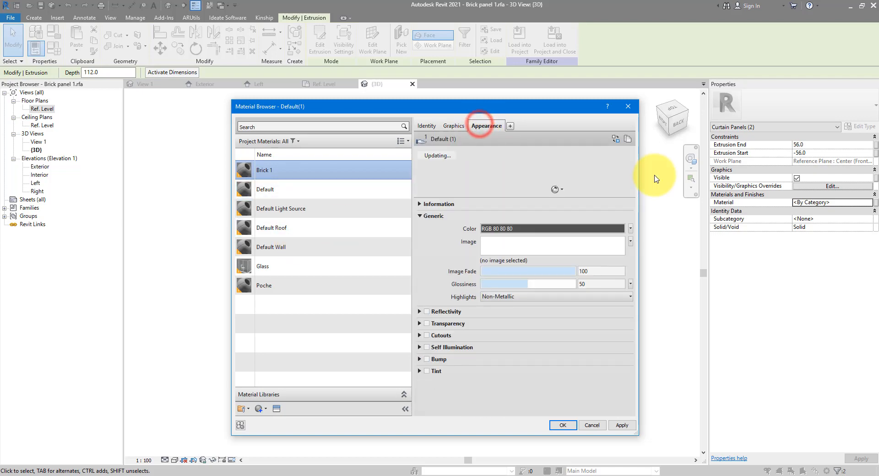
mouse_move(616, 138)
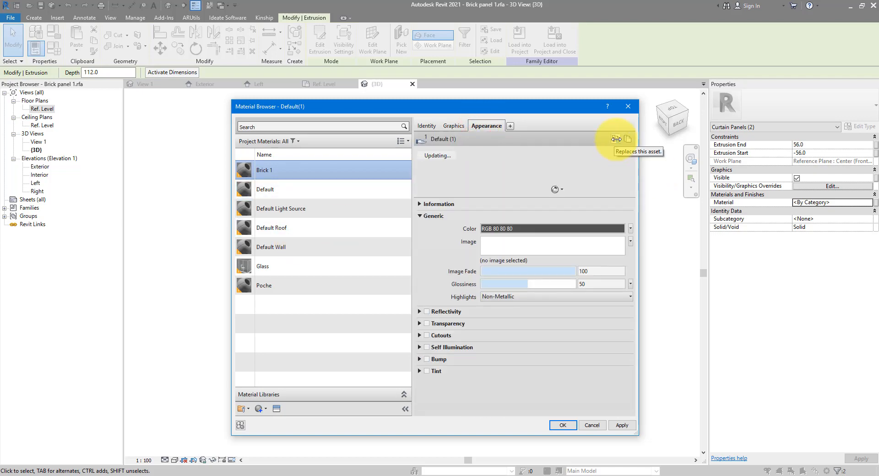
click(615, 138)
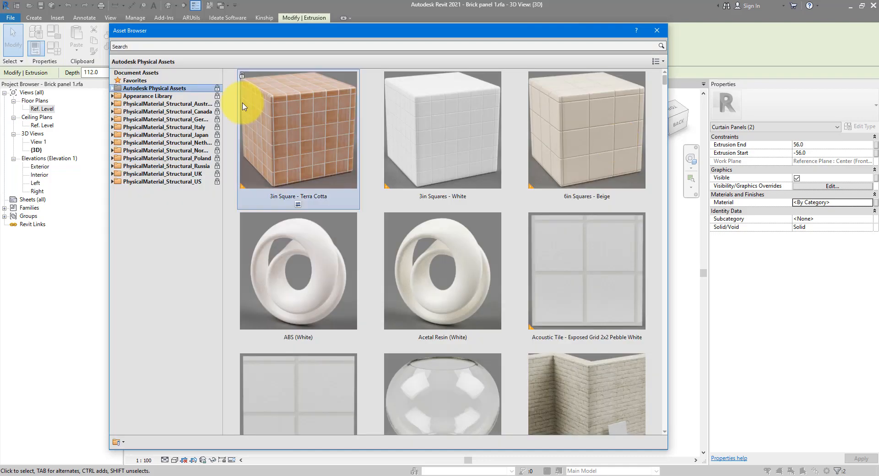
click(136, 290)
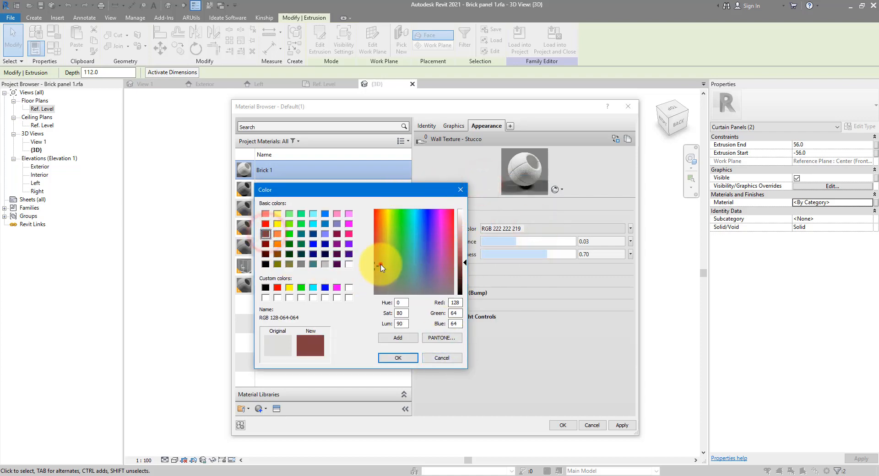
click(397, 358)
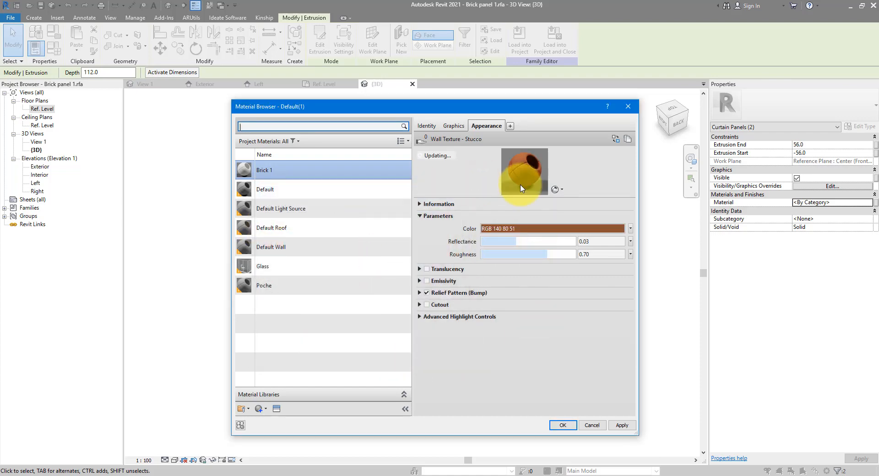
mouse_move(463, 147)
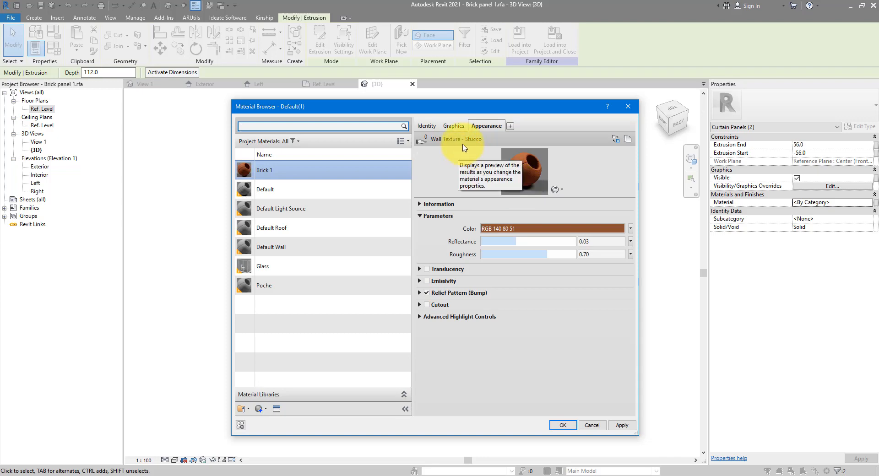
- Enable Use Render Appearance for Brick 1's shading and apply it to the bricks
click(454, 125)
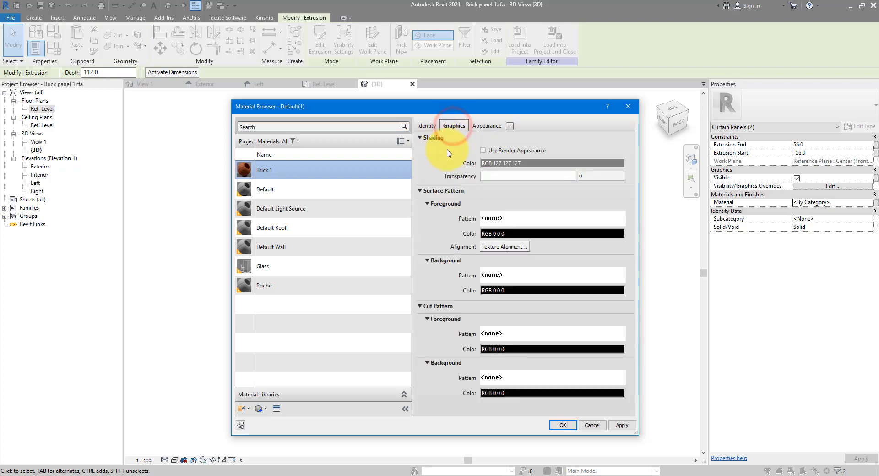
click(483, 150)
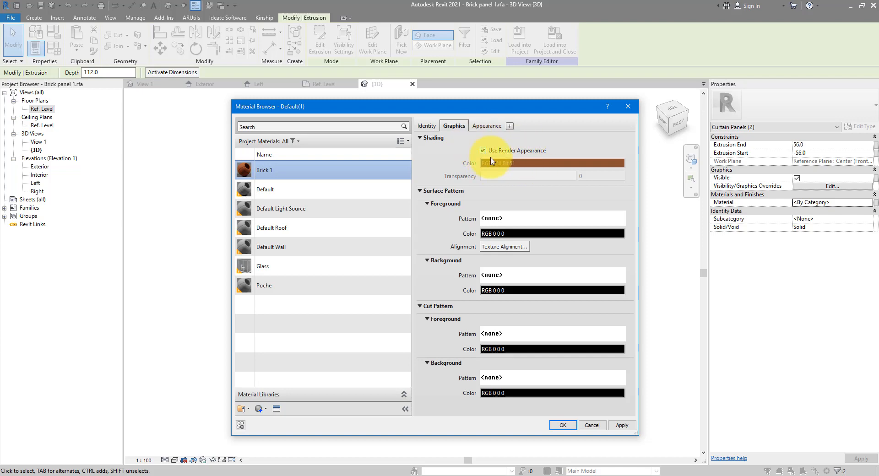
click(561, 425)
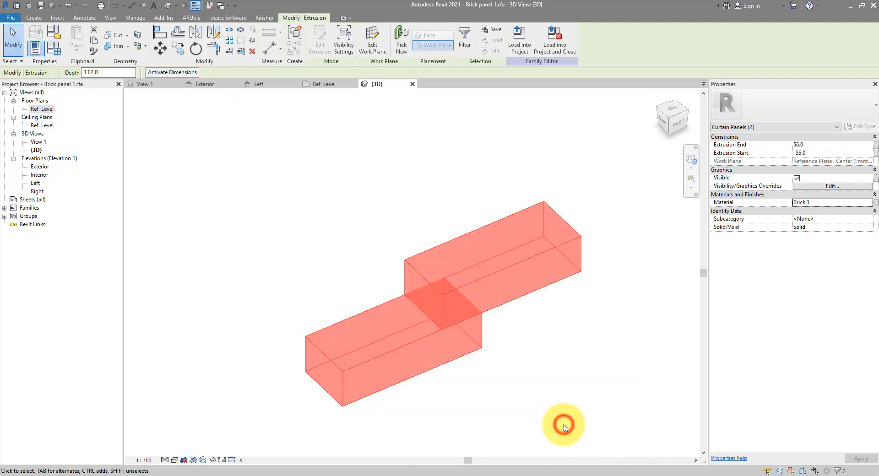
- Associate the bricks' material with a new type parameter named Material
click(874, 202)
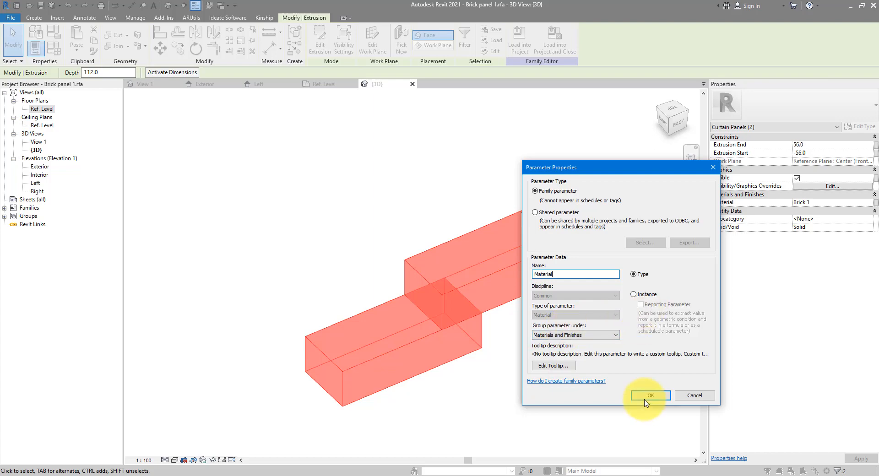
click(649, 396)
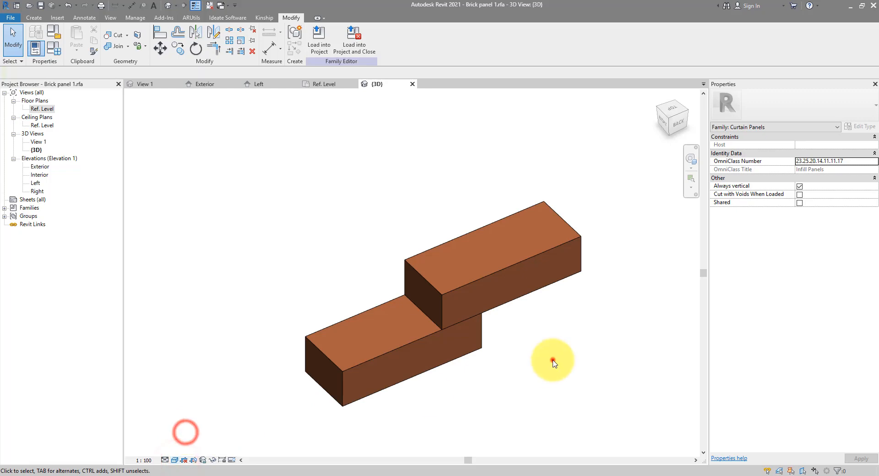
mouse_move(605, 240)
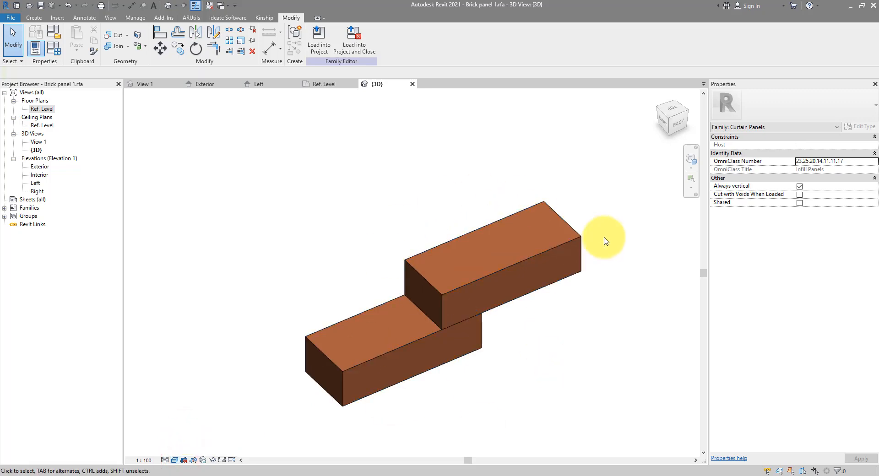
- Create a new project from the Architectural Template, opening Level 0
click(10, 17)
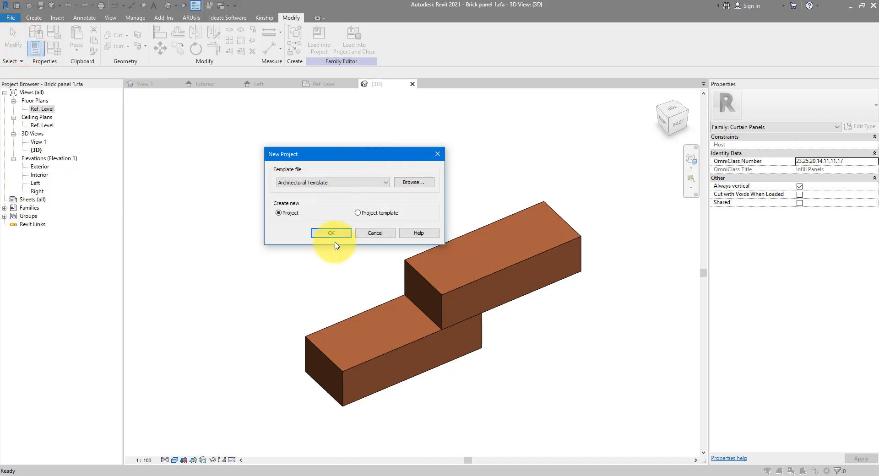
click(331, 233)
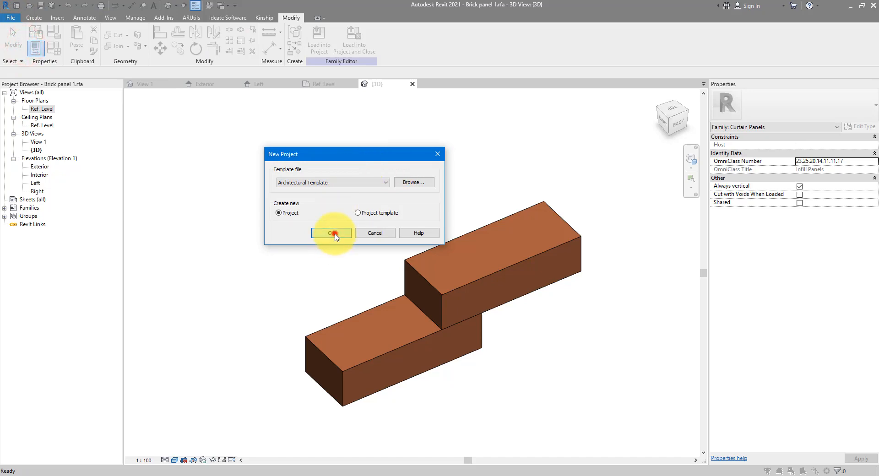
click(331, 233)
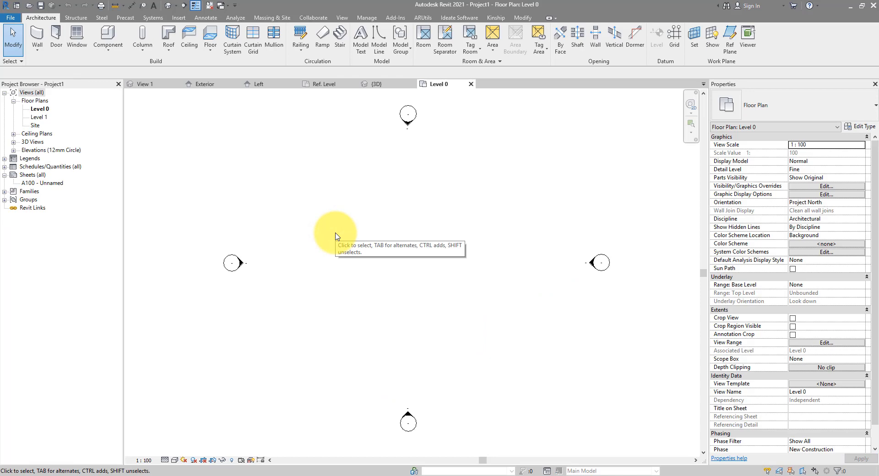
mouse_move(378, 234)
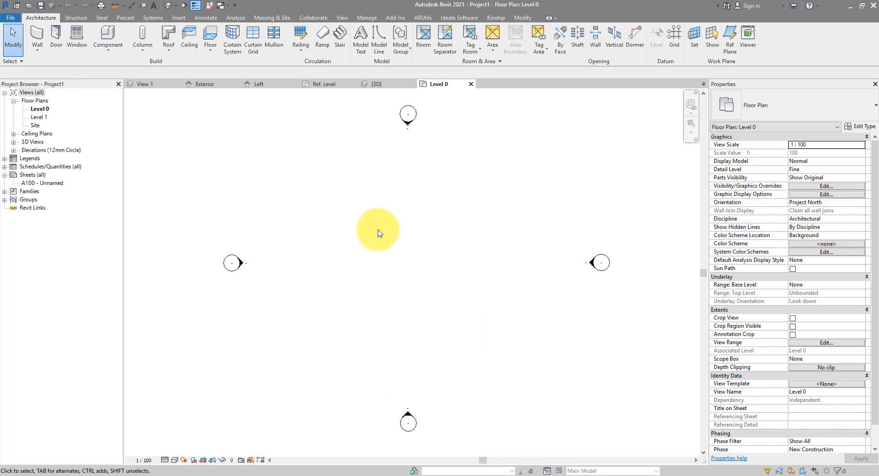
- Start an architectural wall and switch its type to Curtain_Wall-Empty
click(36, 39)
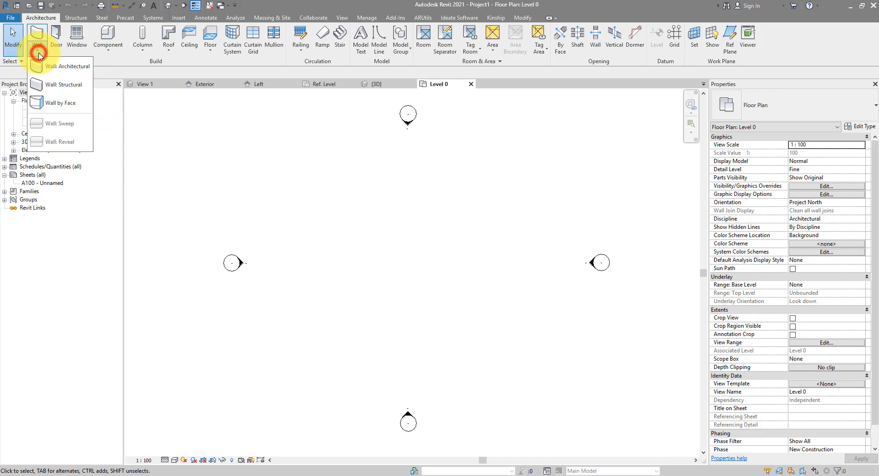
click(66, 66)
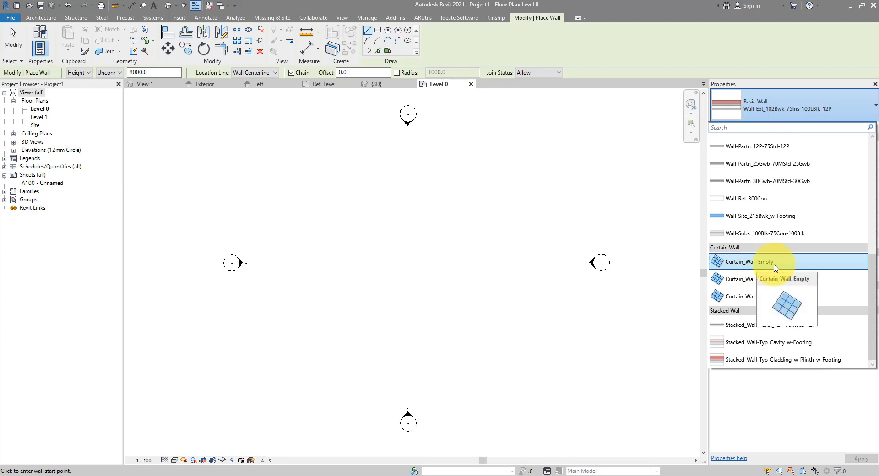
mouse_move(776, 267)
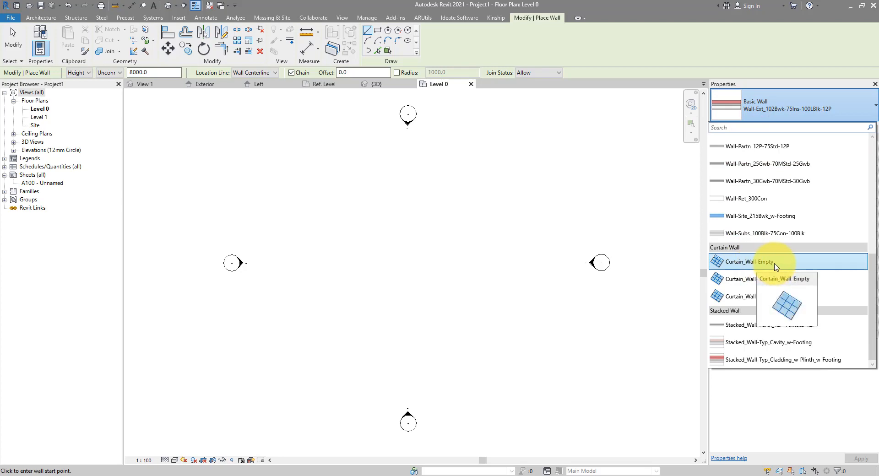
click(751, 261)
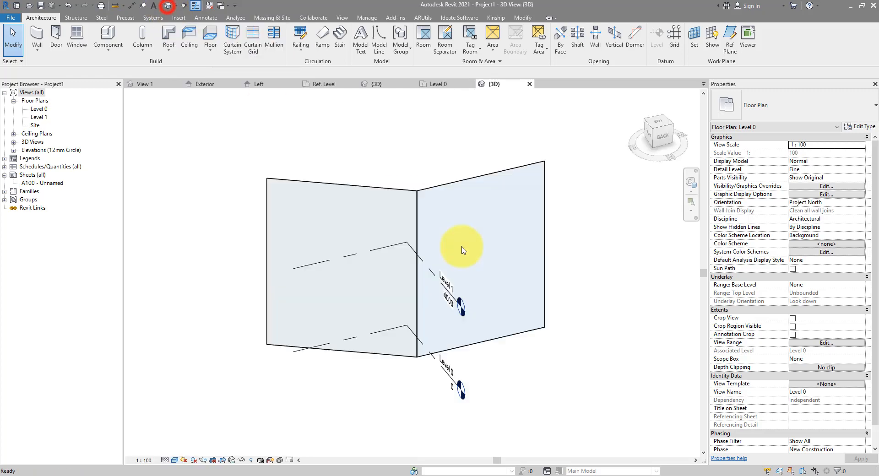
- Duplicate the flat wall's curtain wall type as a new 'Perforated Brick Screen' type
click(463, 250)
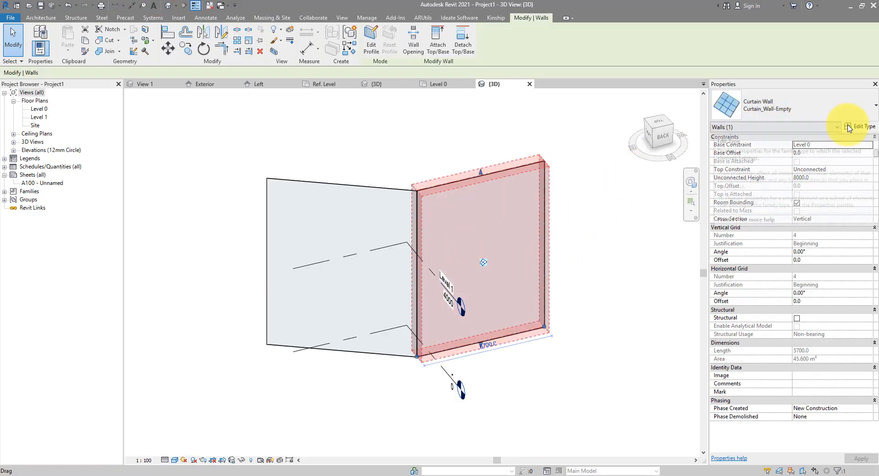
click(857, 127)
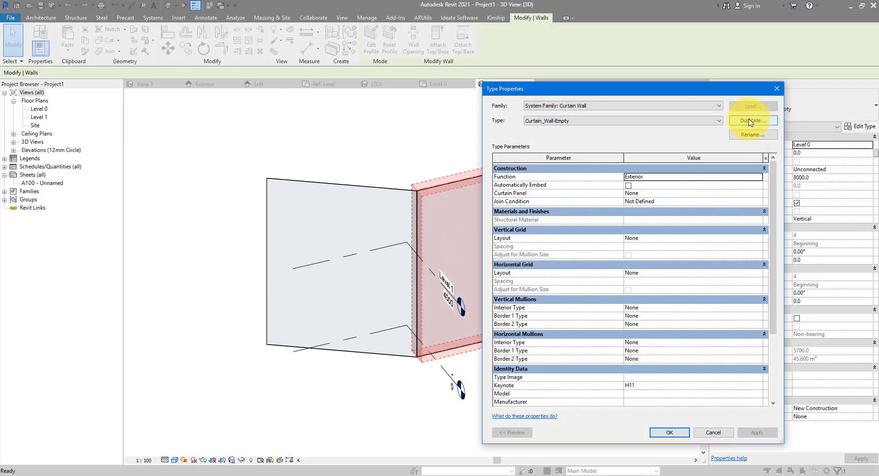
click(753, 120)
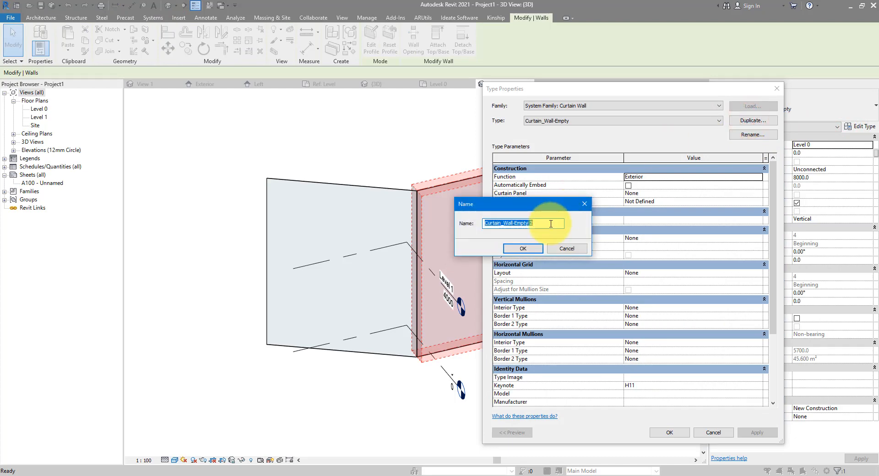
text(Perforated Br)
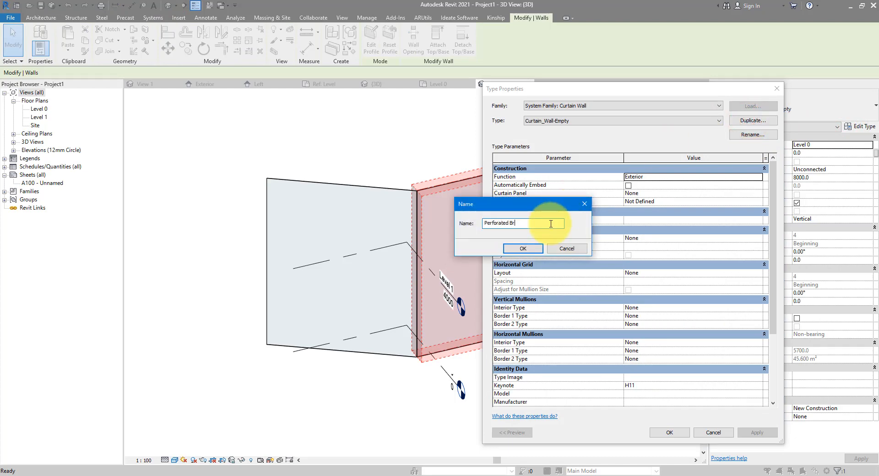
click(522, 248)
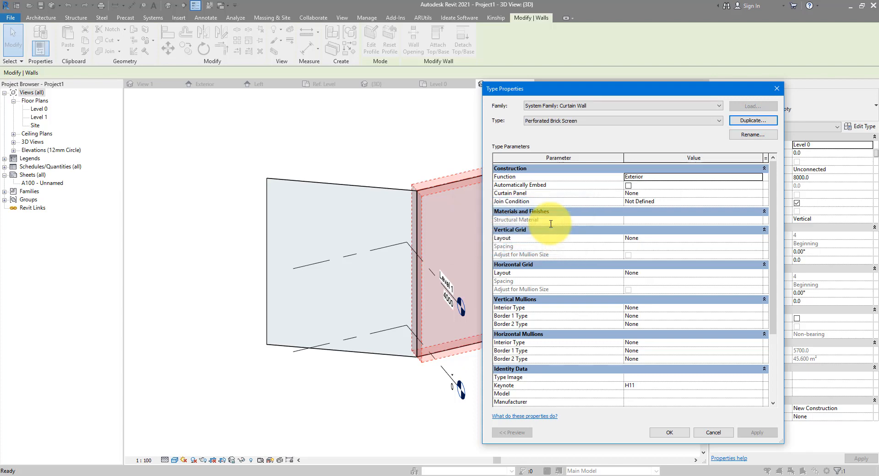
mouse_move(666, 344)
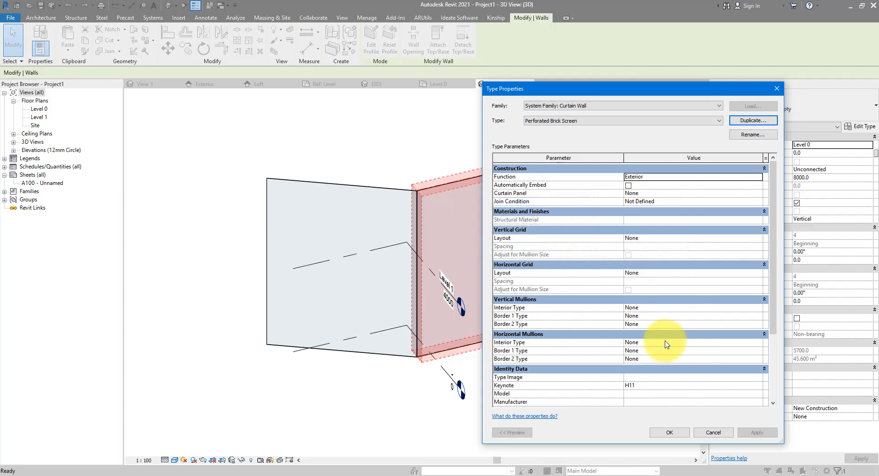
mouse_move(521, 263)
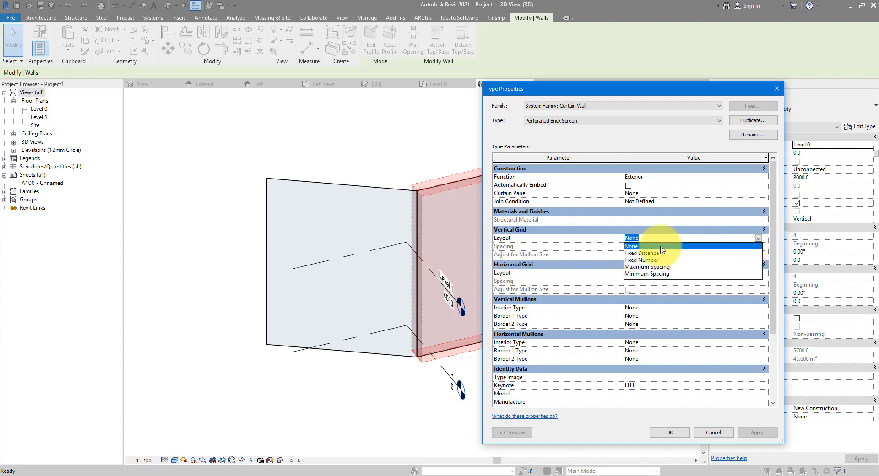
- Set the type's grid to fixed distances: vertical 400, horizontal 150, and apply it
click(644, 252)
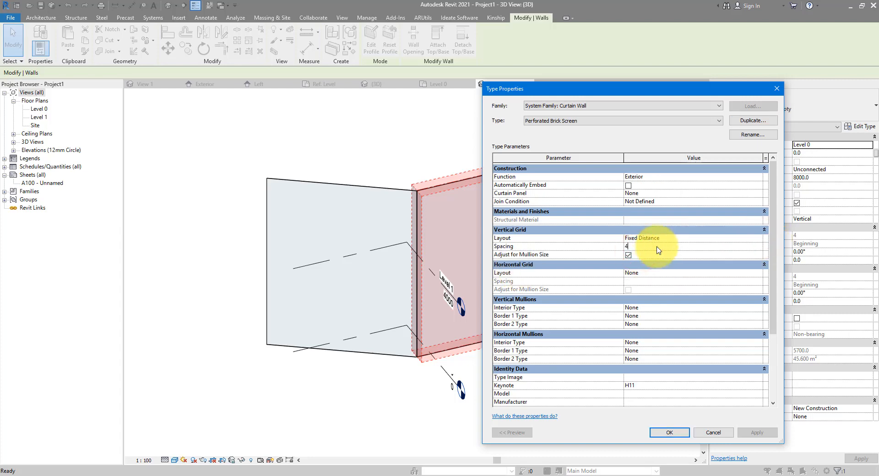
text(400.0)
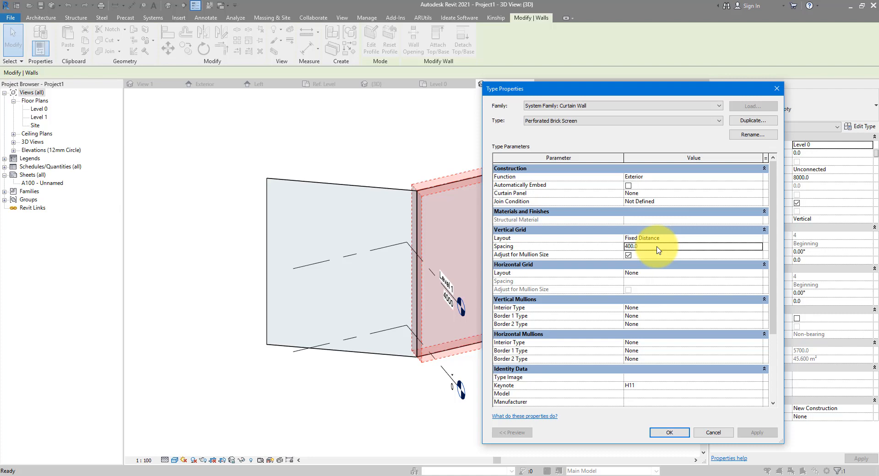
click(757, 273)
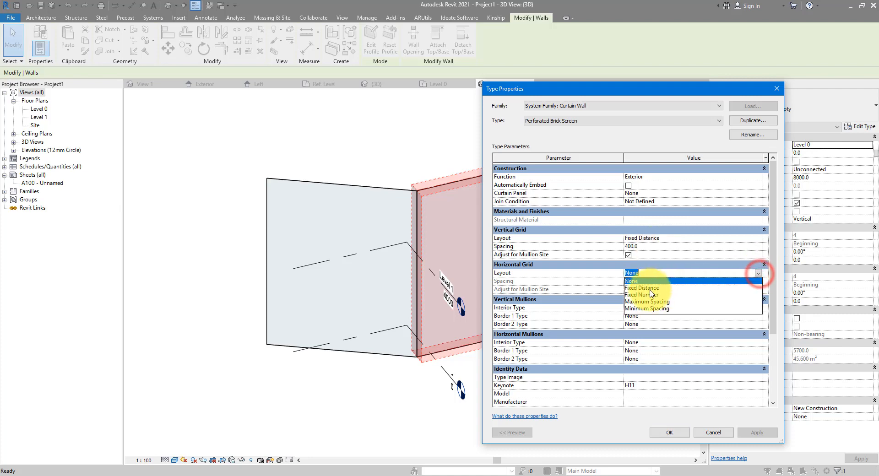
click(642, 288)
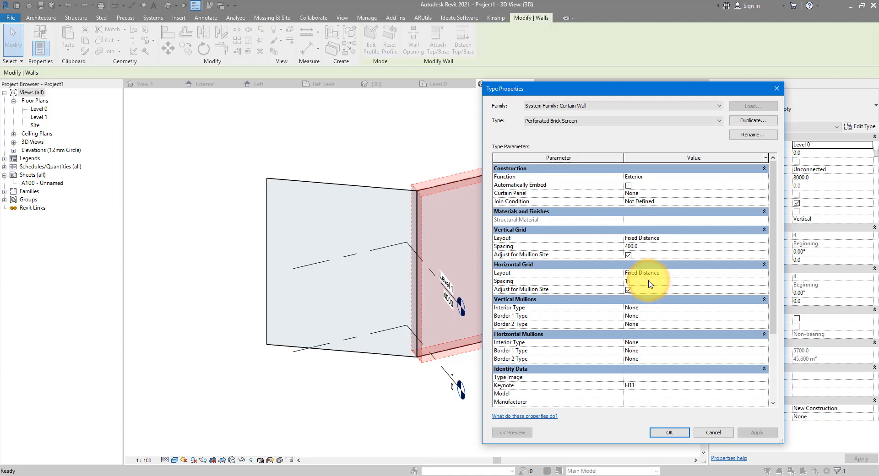
text(150.0)
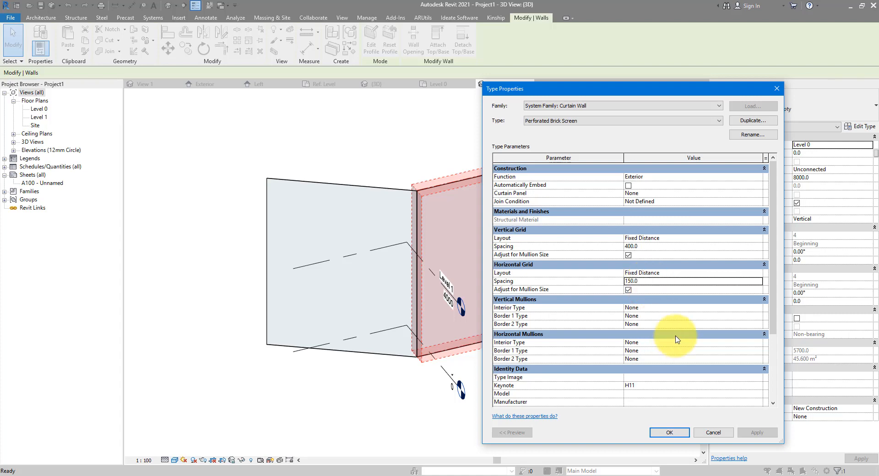
click(669, 432)
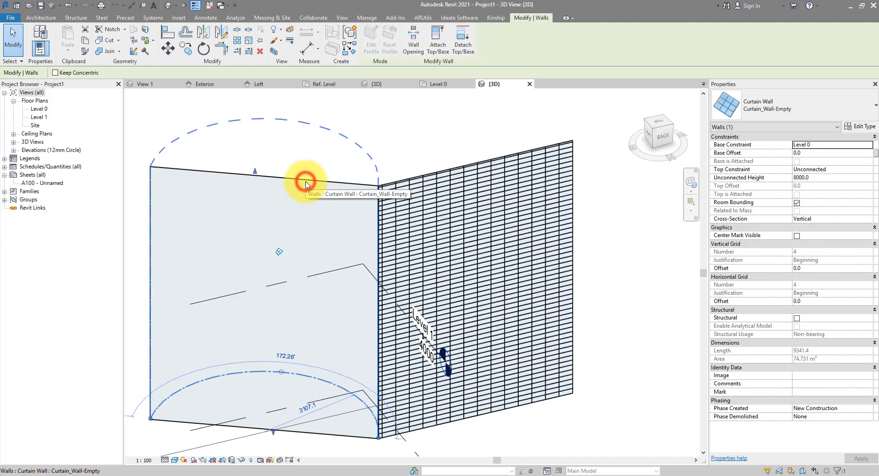
- Select both curtain walls and set their Top Constraint to 'Up to level: Level 1'
click(789, 105)
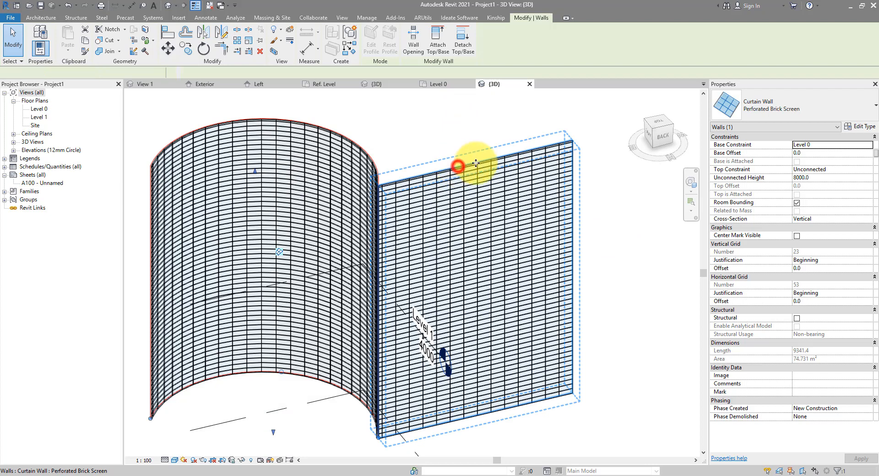
click(476, 163)
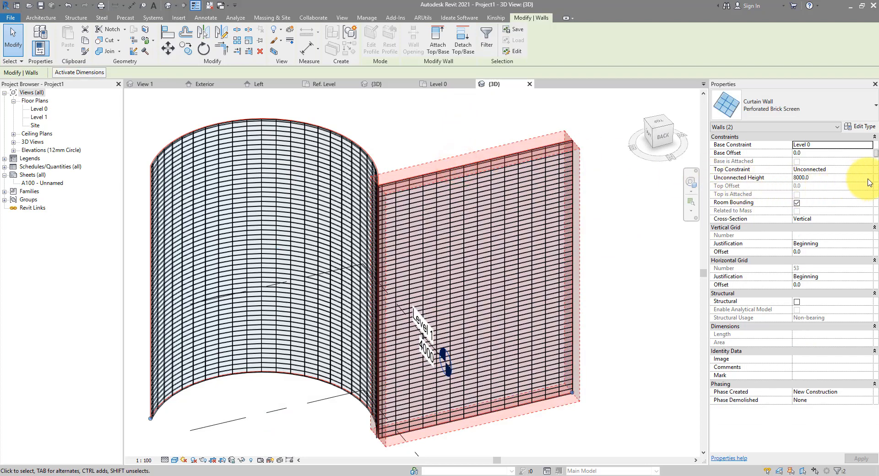
click(870, 170)
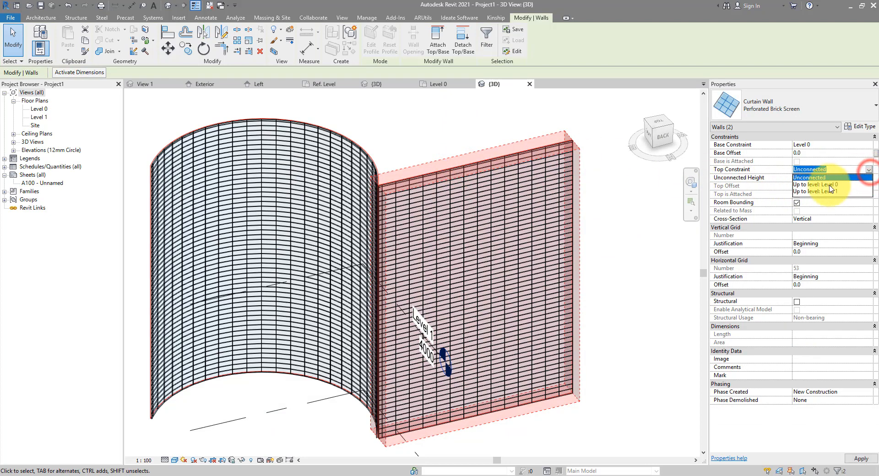
click(599, 230)
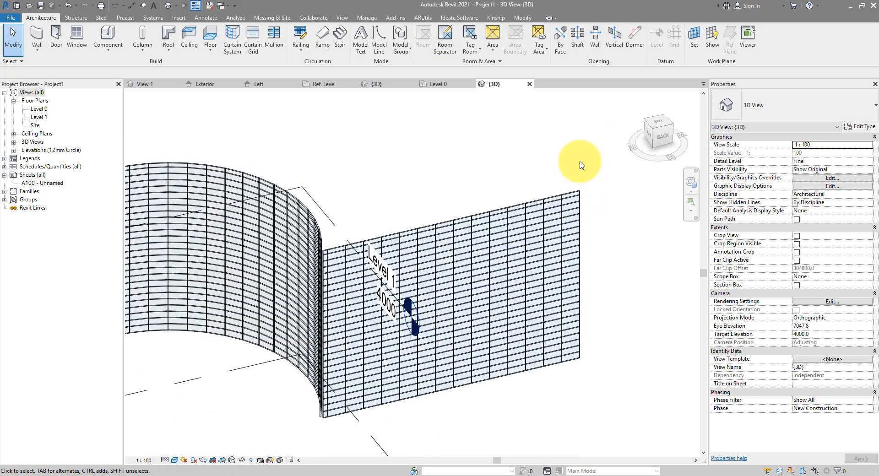
click(426, 327)
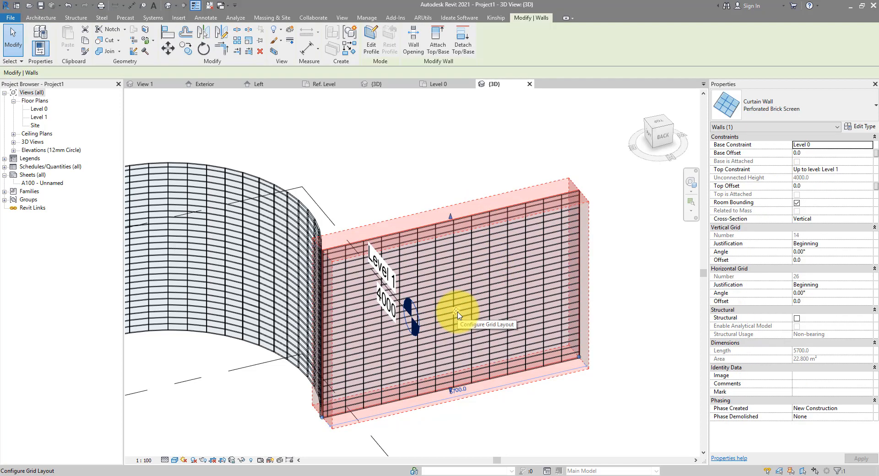
- Set the straight wall's vertical grid justification to End, then bring the curved wall into view
click(460, 314)
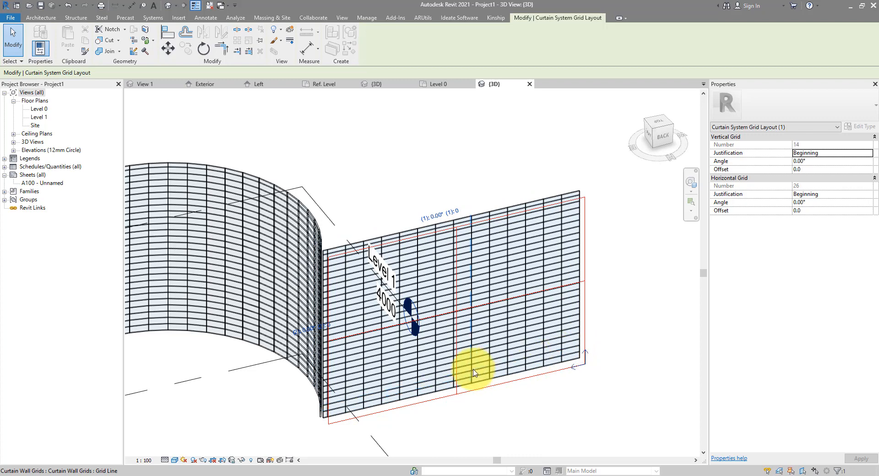
mouse_move(544, 298)
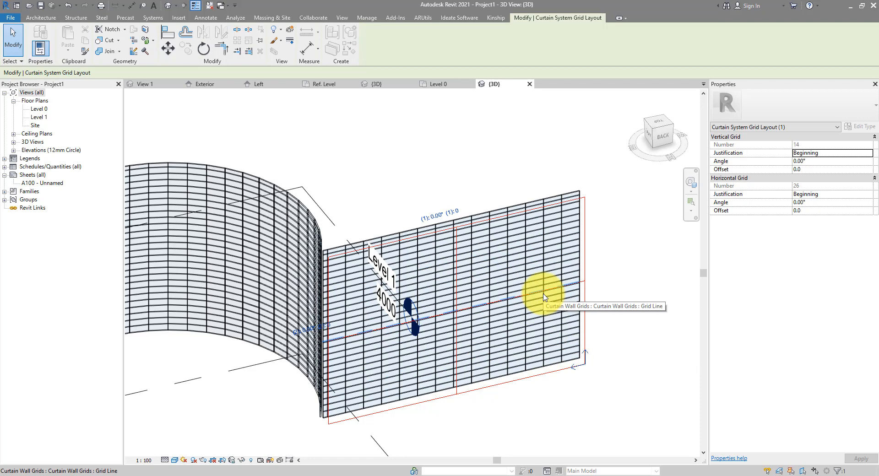
mouse_move(554, 390)
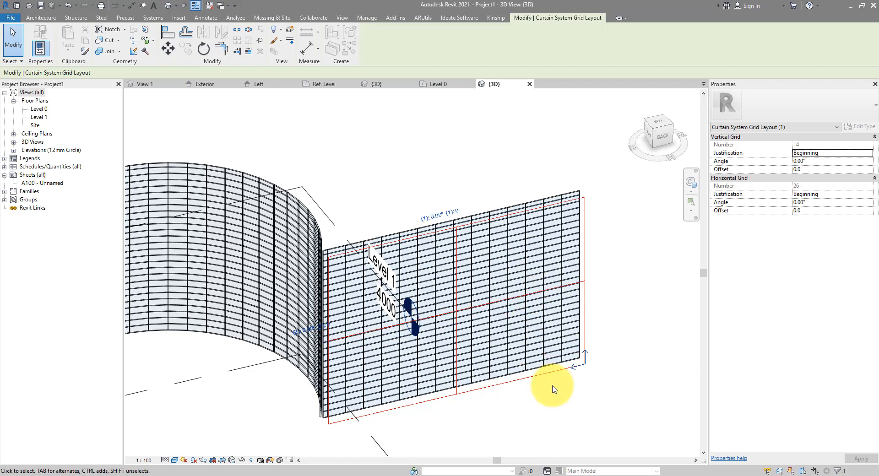
mouse_move(572, 381)
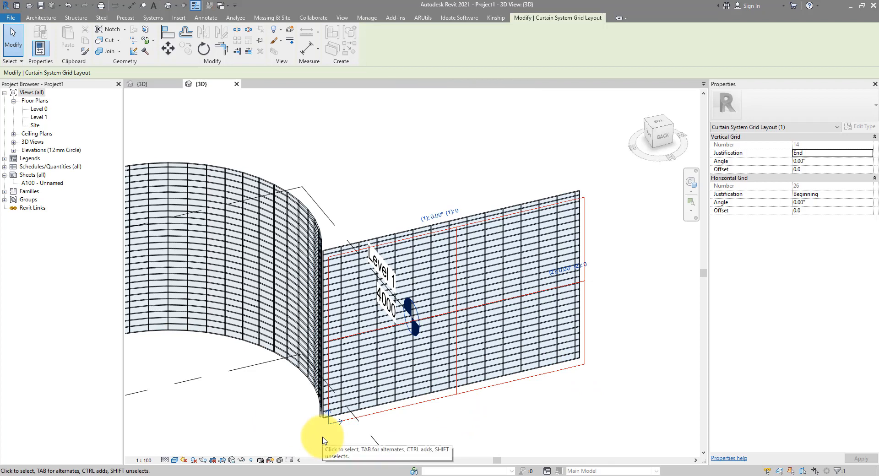
mouse_move(336, 420)
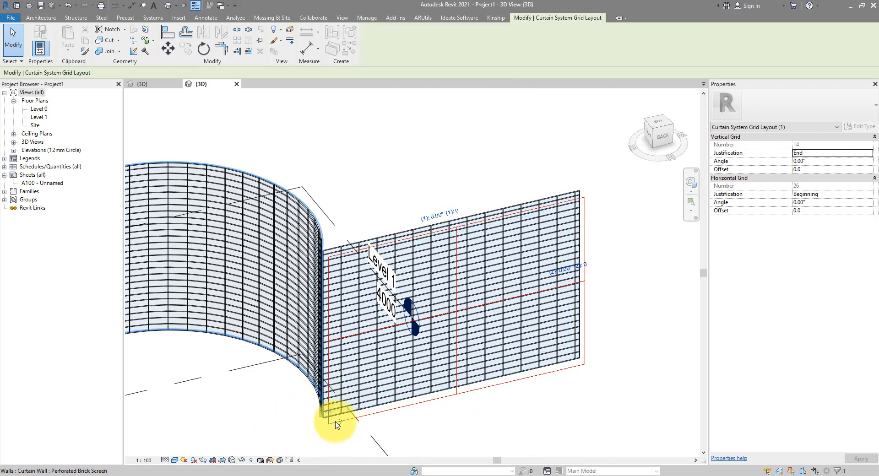
click(336, 404)
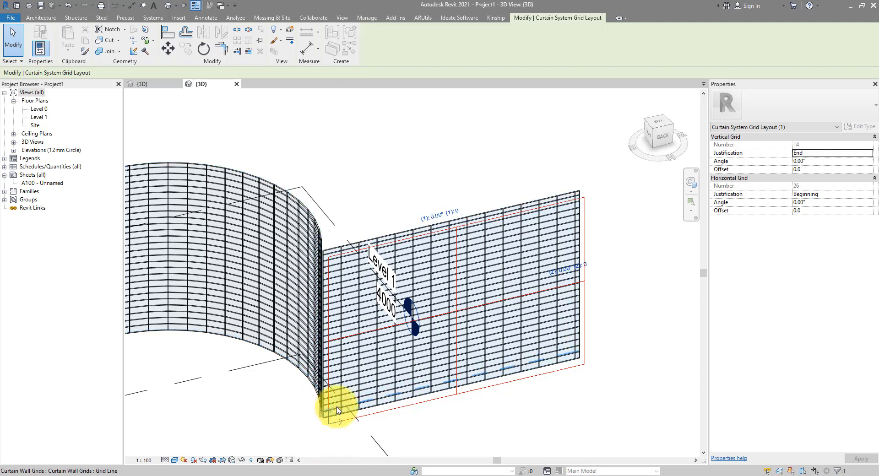
mouse_move(336, 423)
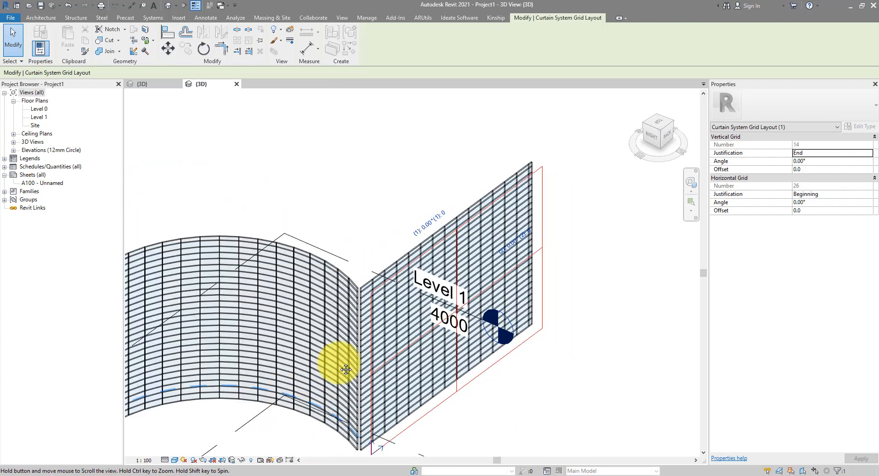
drag(345, 367, 432, 132)
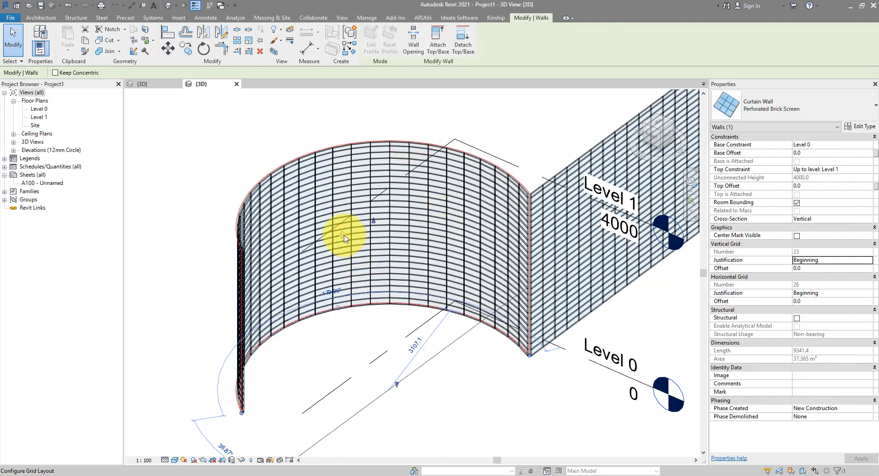
click(346, 234)
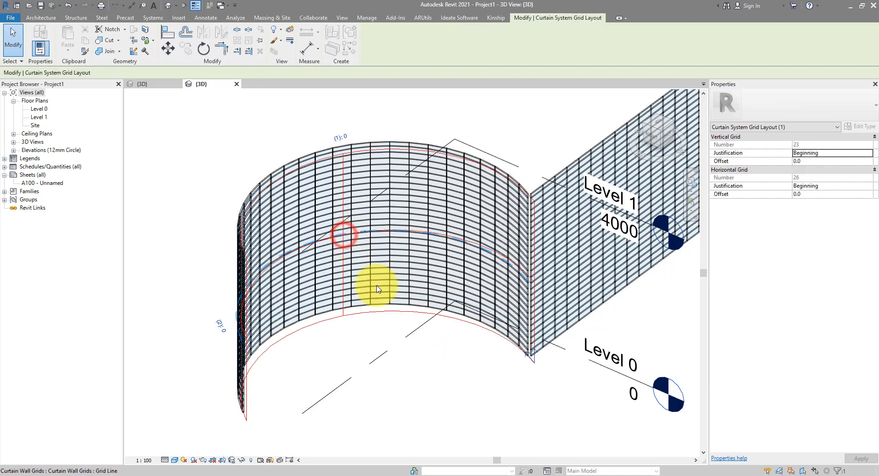
drag(375, 289, 541, 342)
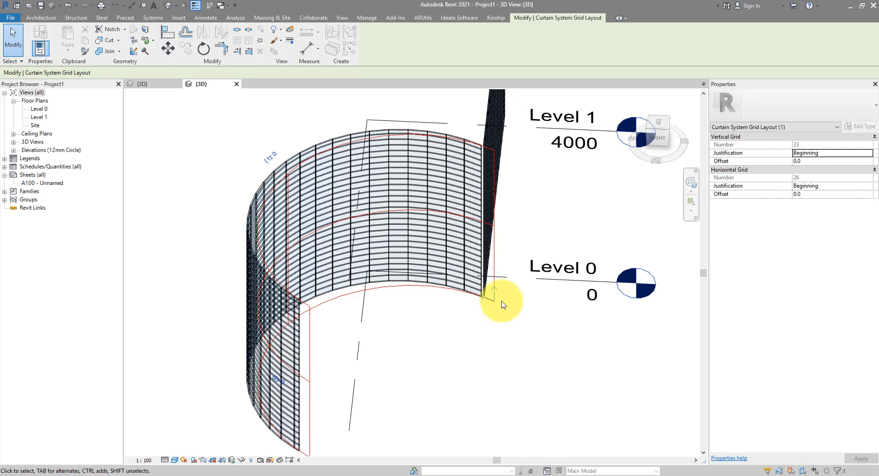
mouse_move(513, 311)
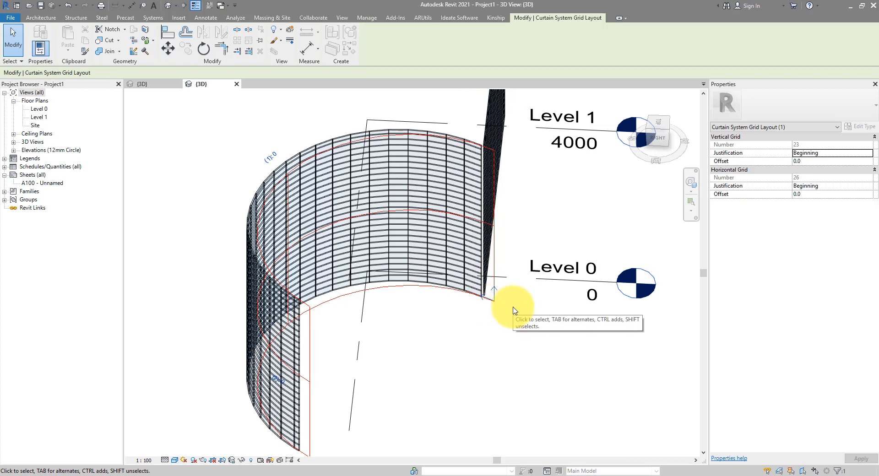
mouse_move(549, 320)
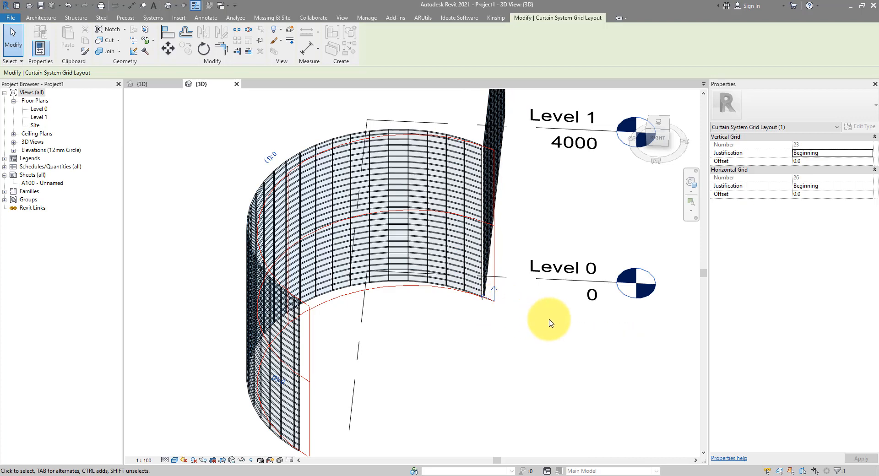
click(536, 314)
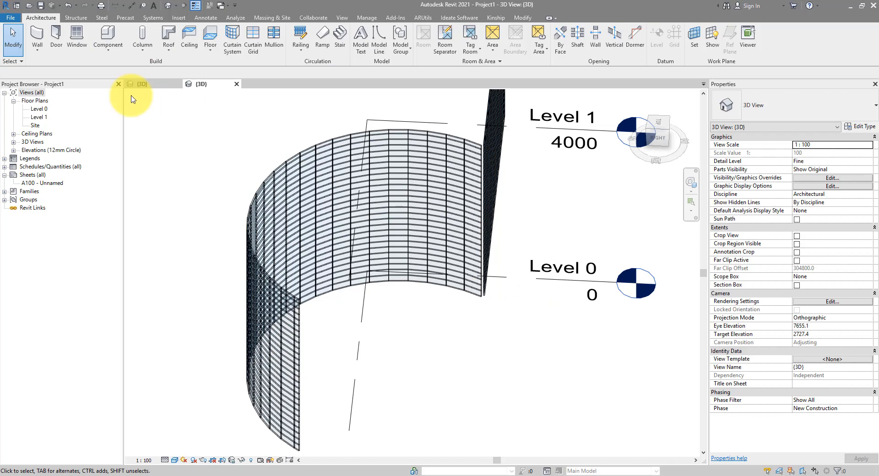
mouse_move(151, 84)
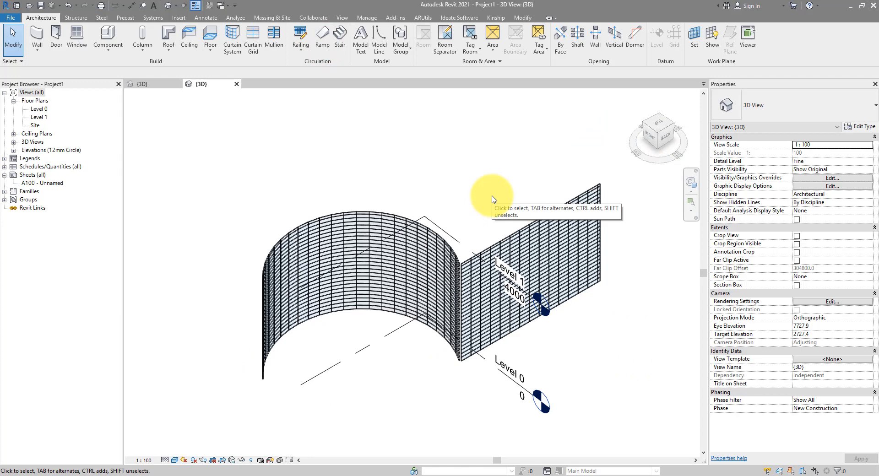
- Set the Perforated Brick Screen type's Curtain Panel to 'Brick panel 1 : Brick panel 1'
click(516, 269)
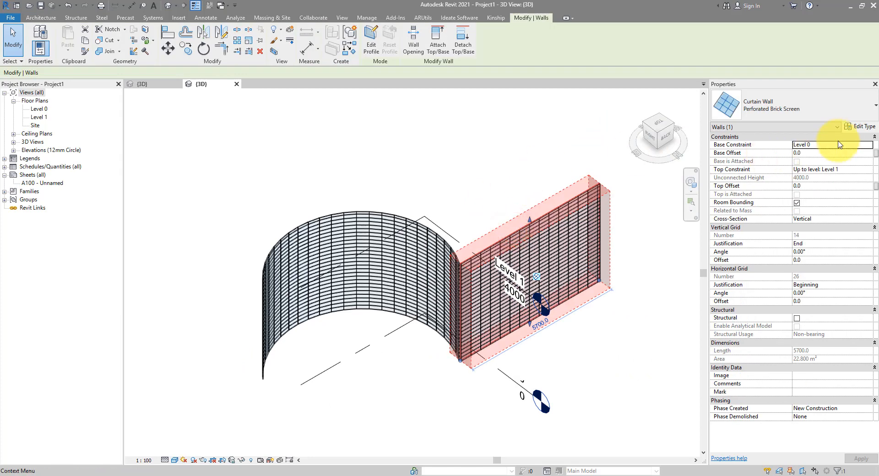
click(863, 127)
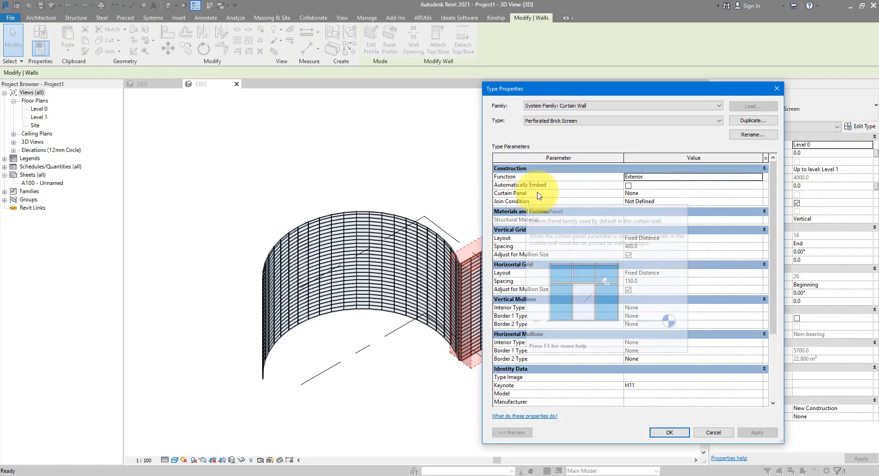
click(758, 193)
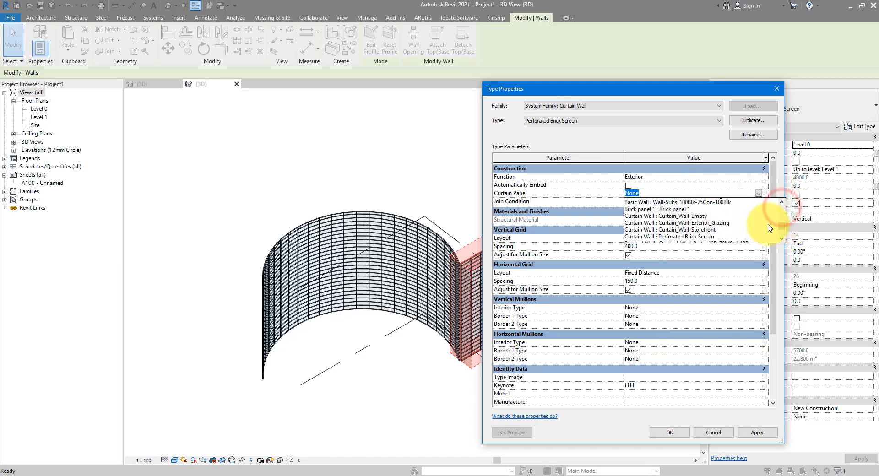
click(667, 201)
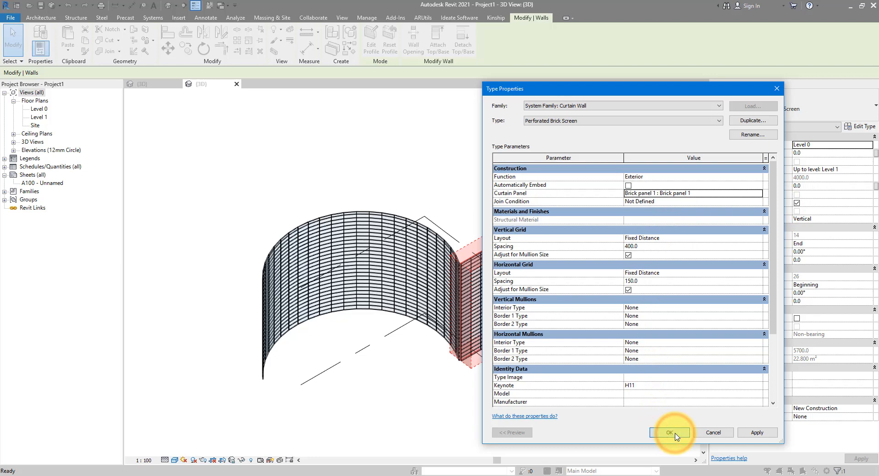
click(668, 432)
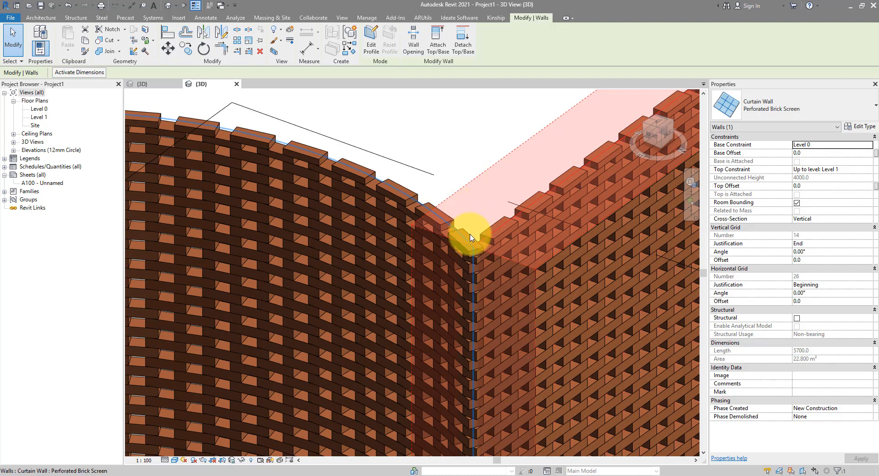
mouse_move(479, 272)
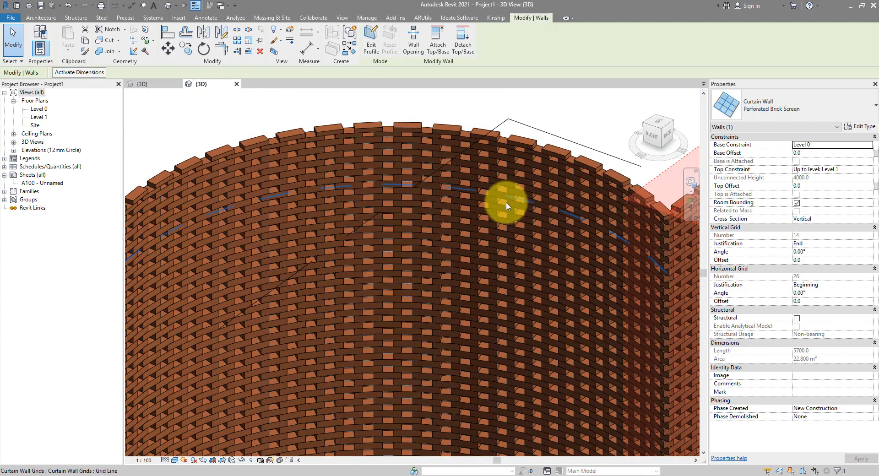
mouse_move(418, 214)
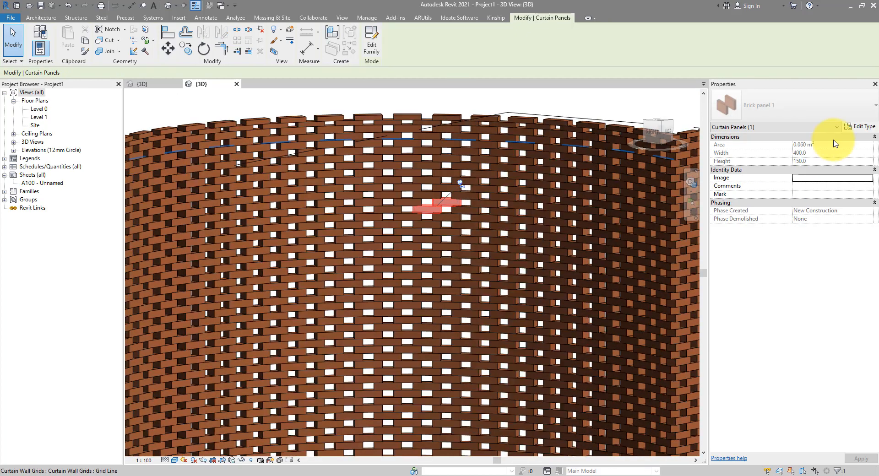
- Set the Brick panel 1 type's Overhang to 20 and Thickness to 75, then orbit around the brick screen
click(860, 126)
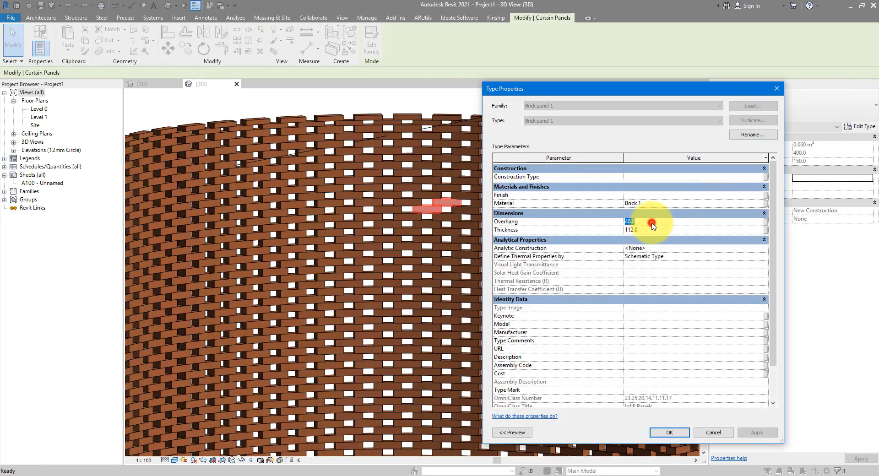
text(20)
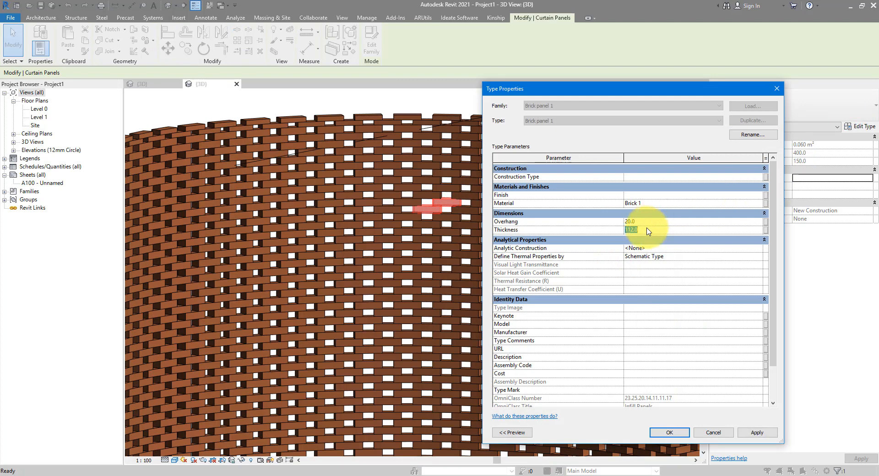
text(75.0)
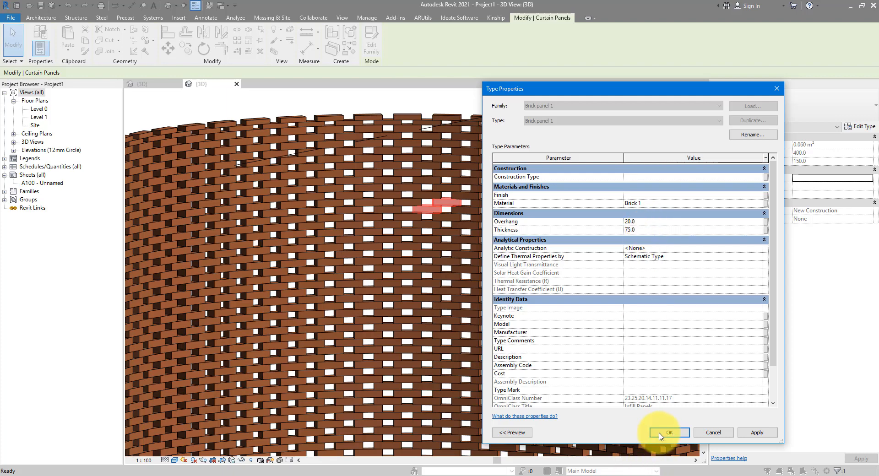
click(667, 432)
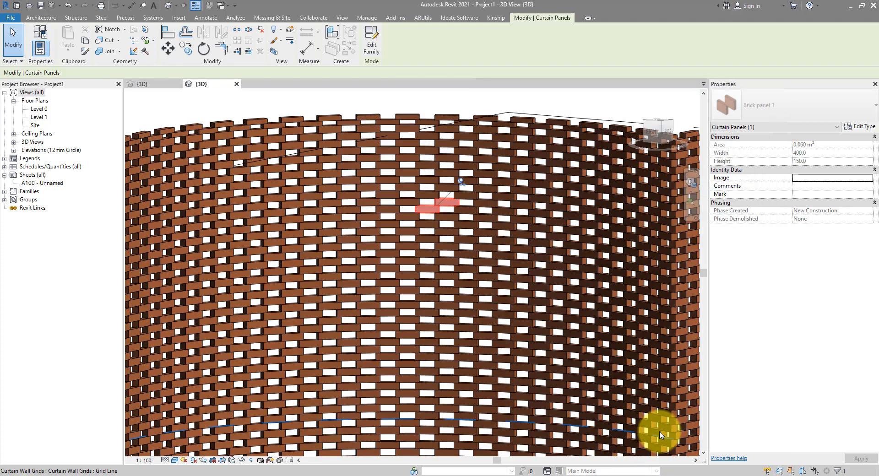
mouse_move(491, 235)
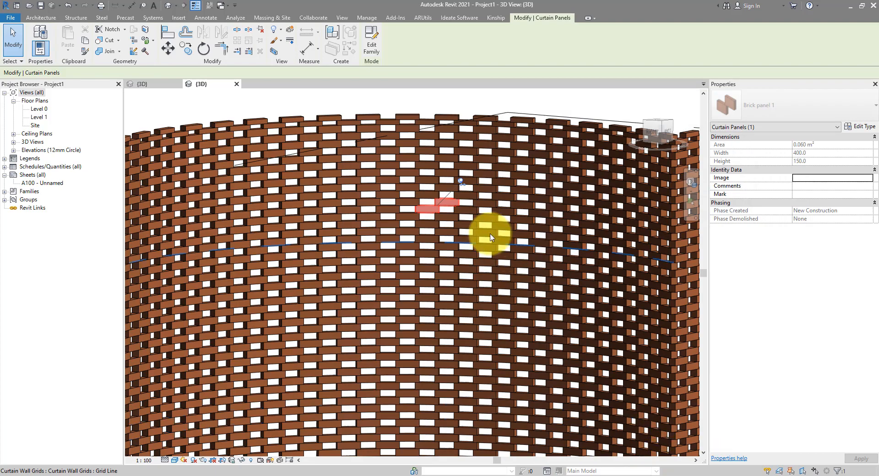
drag(491, 235, 552, 263)
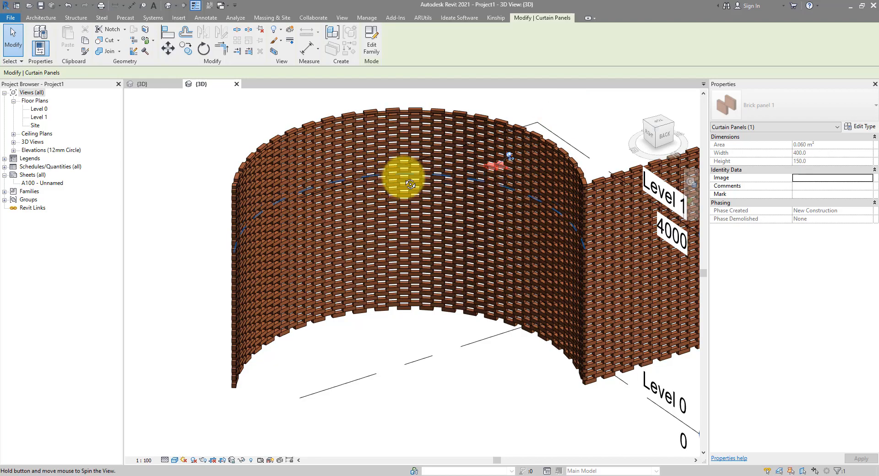
drag(404, 180, 595, 180)
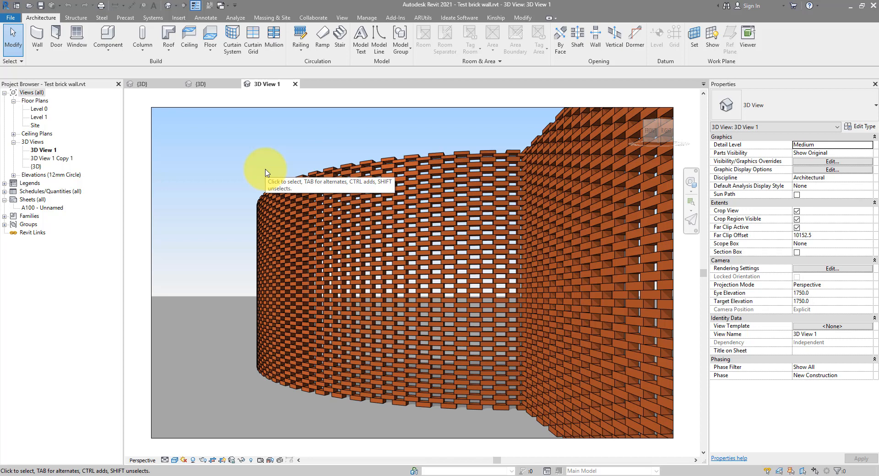
mouse_move(276, 140)
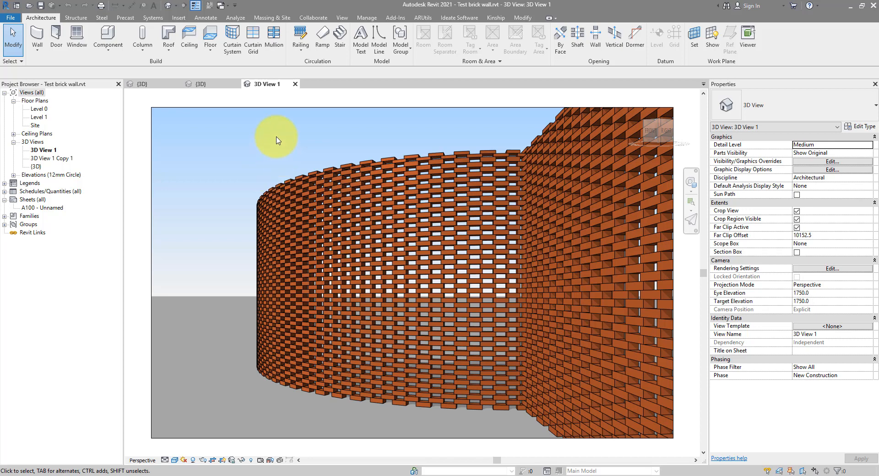